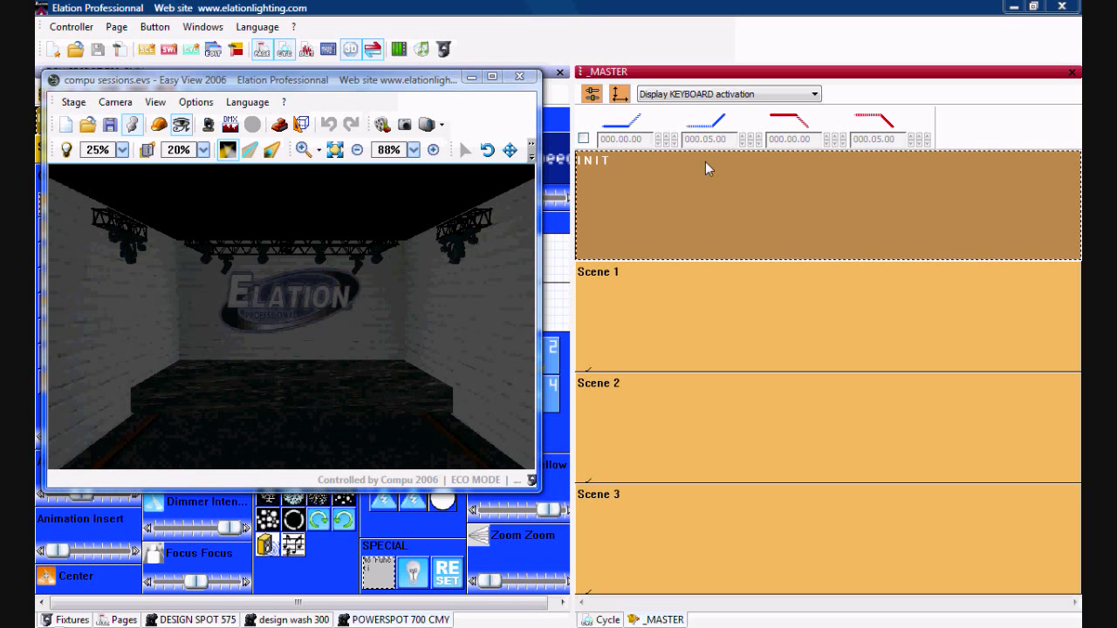
pyautogui.moveTo(446, 90)
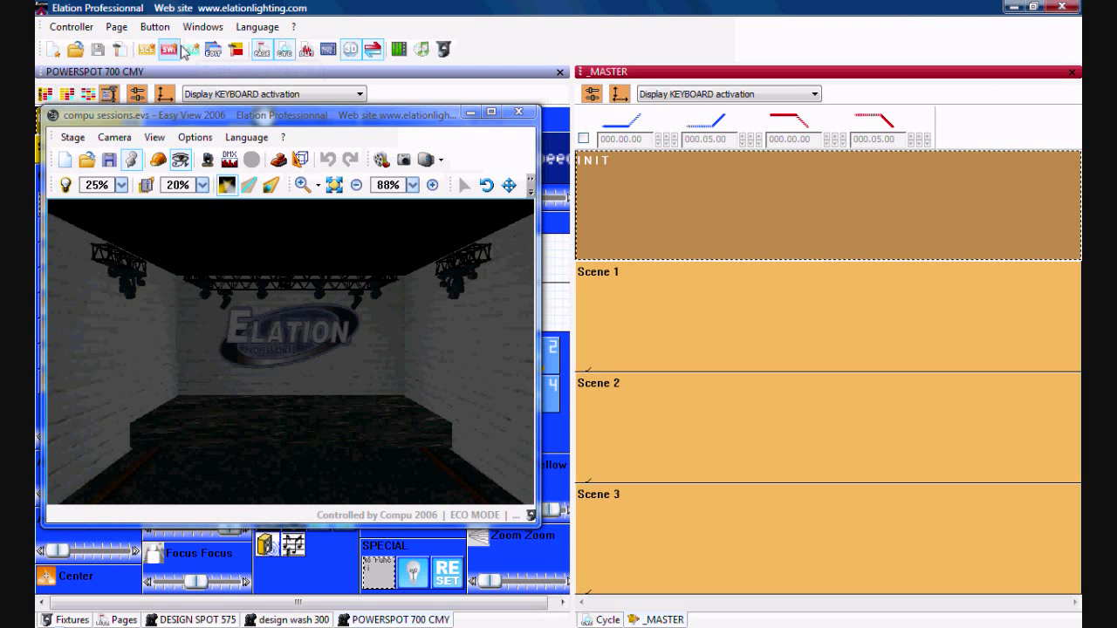
pyautogui.moveTo(190, 48)
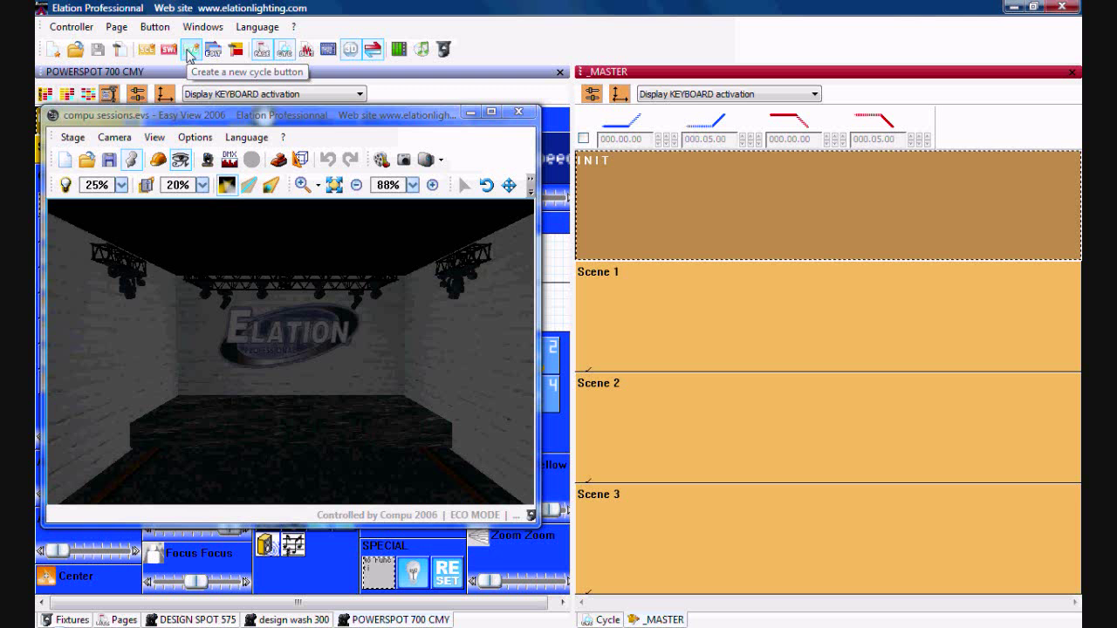
# Create a new cycle button on the _MASTER page, keeping the default name Cycle 1.
pyautogui.click(190, 49)
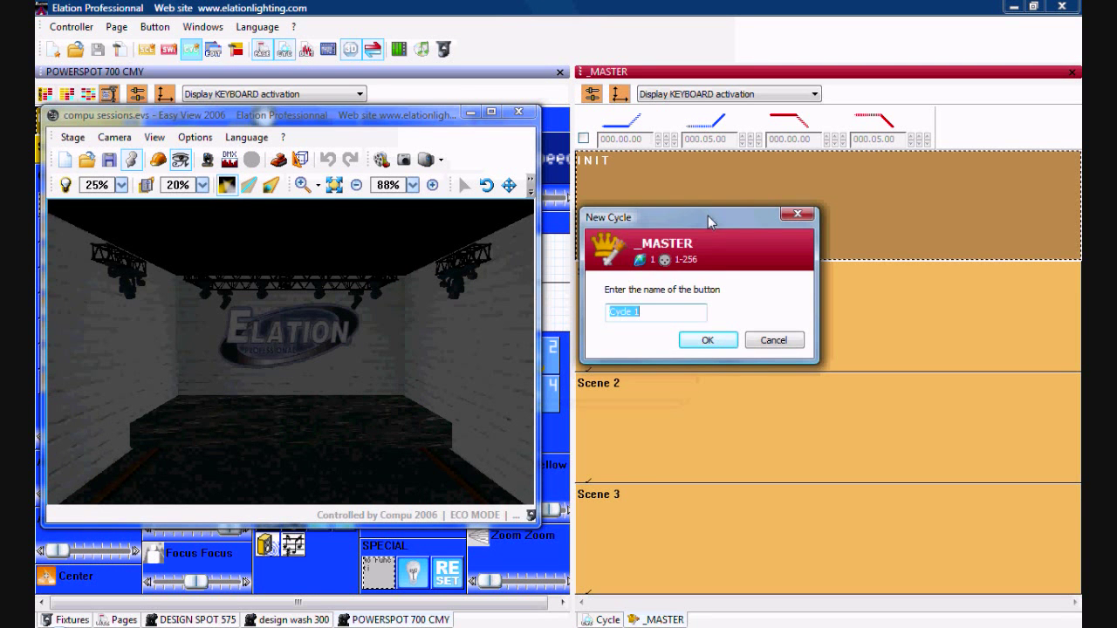
pyautogui.moveTo(672, 310)
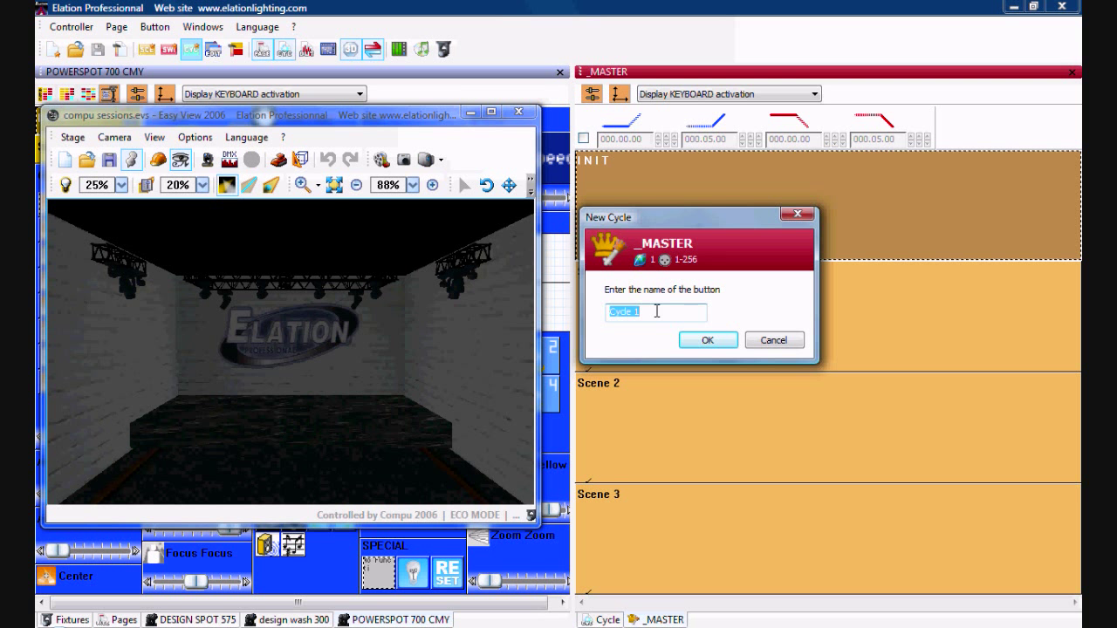
pyautogui.click(706, 339)
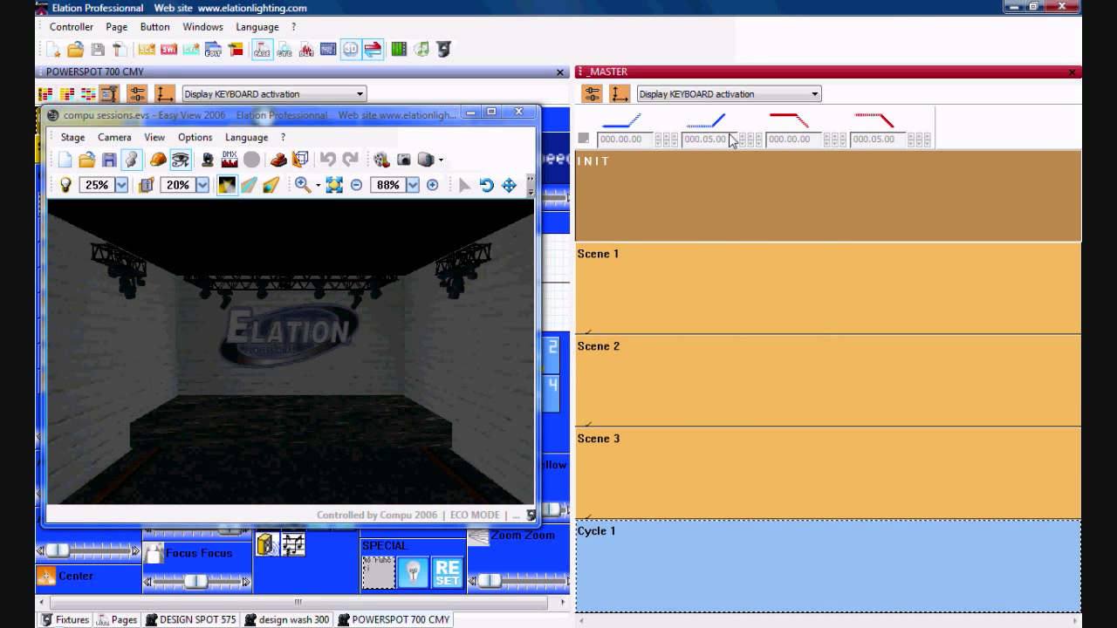
pyautogui.moveTo(733, 578)
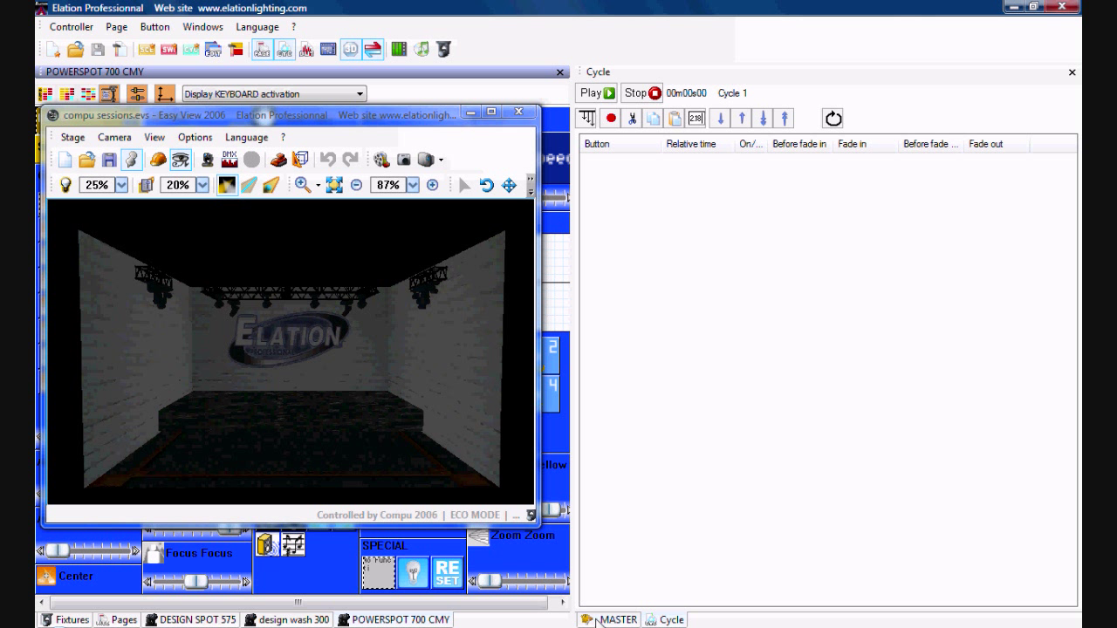
# Return to the _MASTER page and play Scene 1 on stage while the cycle records.
pyautogui.click(621, 619)
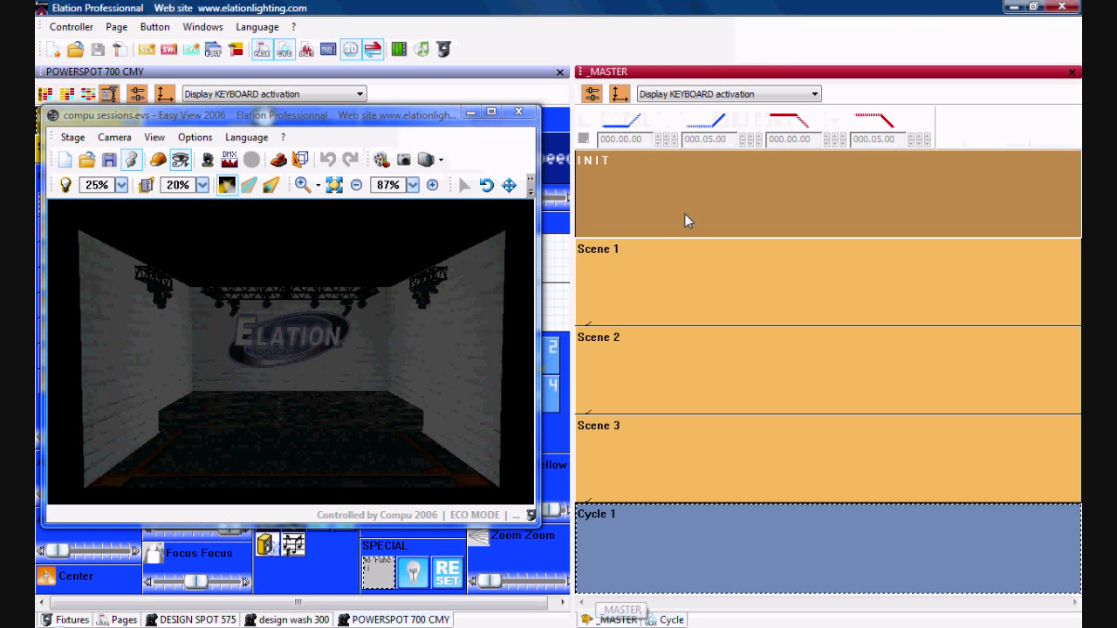
pyautogui.moveTo(707, 266)
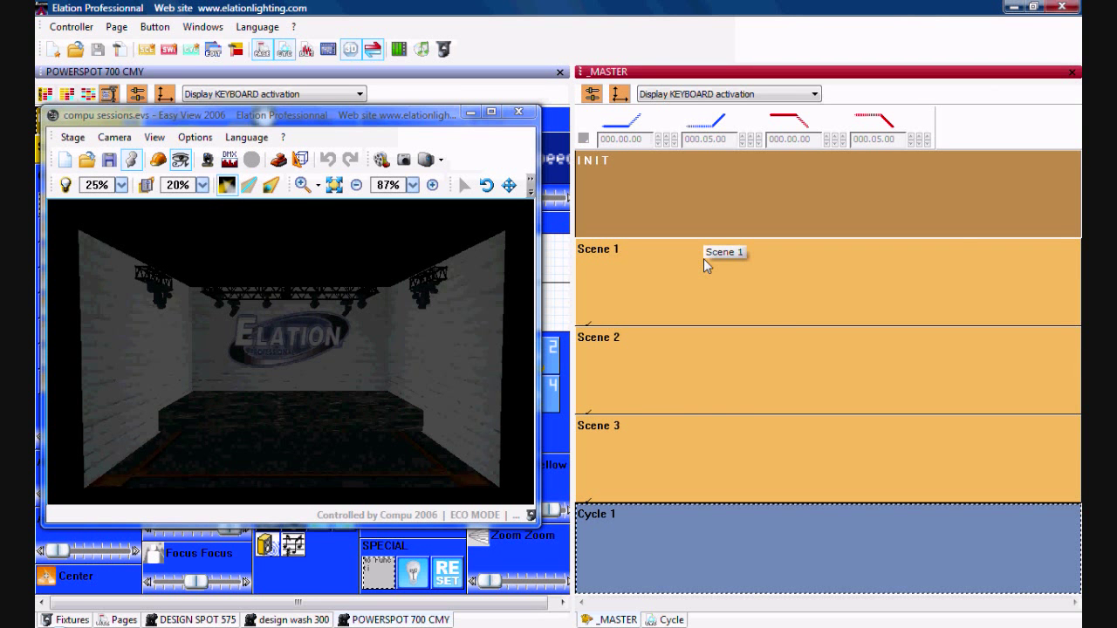
pyautogui.click(724, 252)
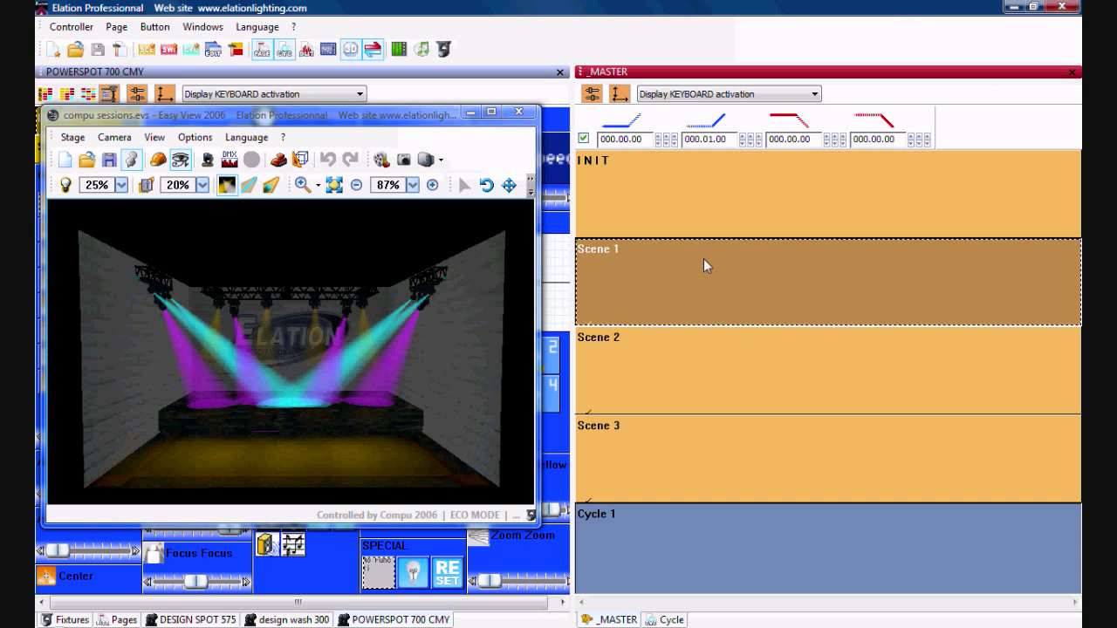
pyautogui.moveTo(705, 345)
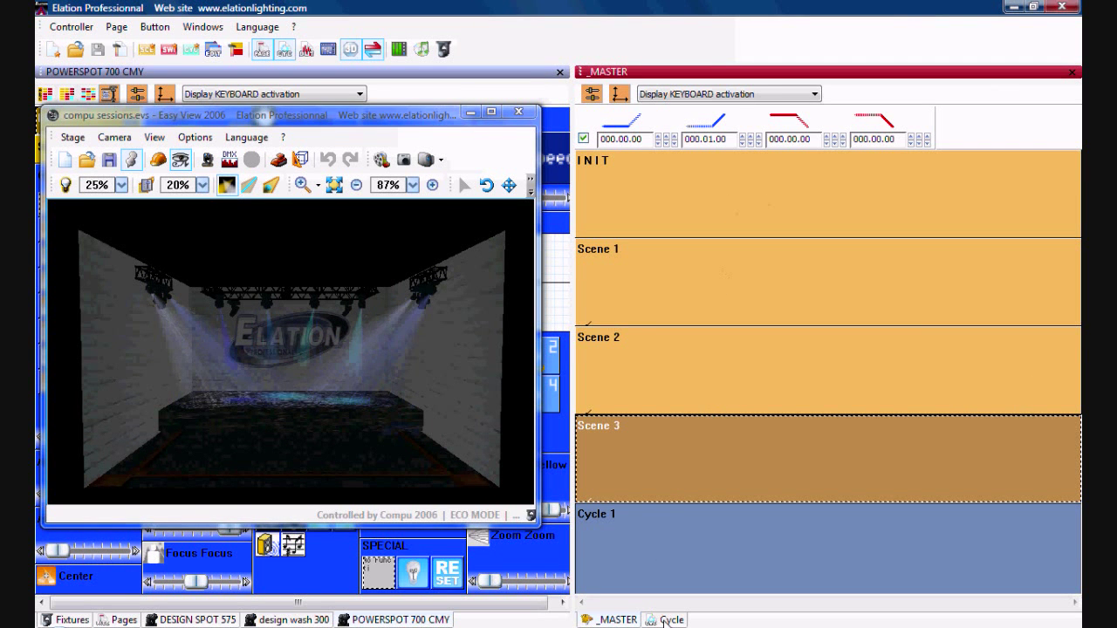
# Review Cycle 1's recorded steps, switching times to Absolute and back to Relative.
pyautogui.click(750, 192)
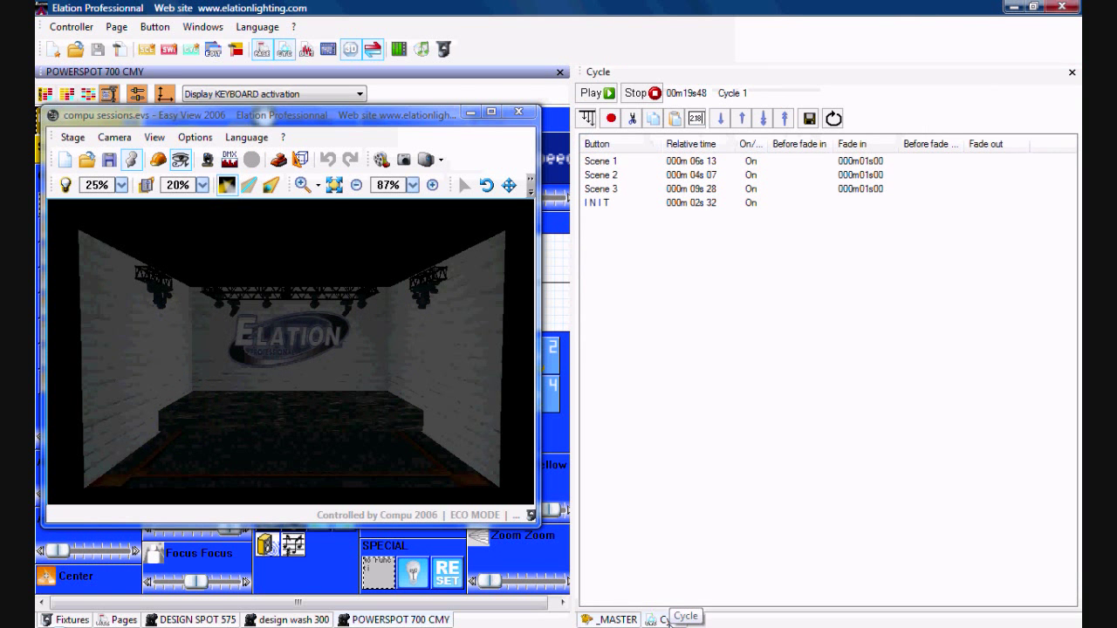
pyautogui.moveTo(641, 96)
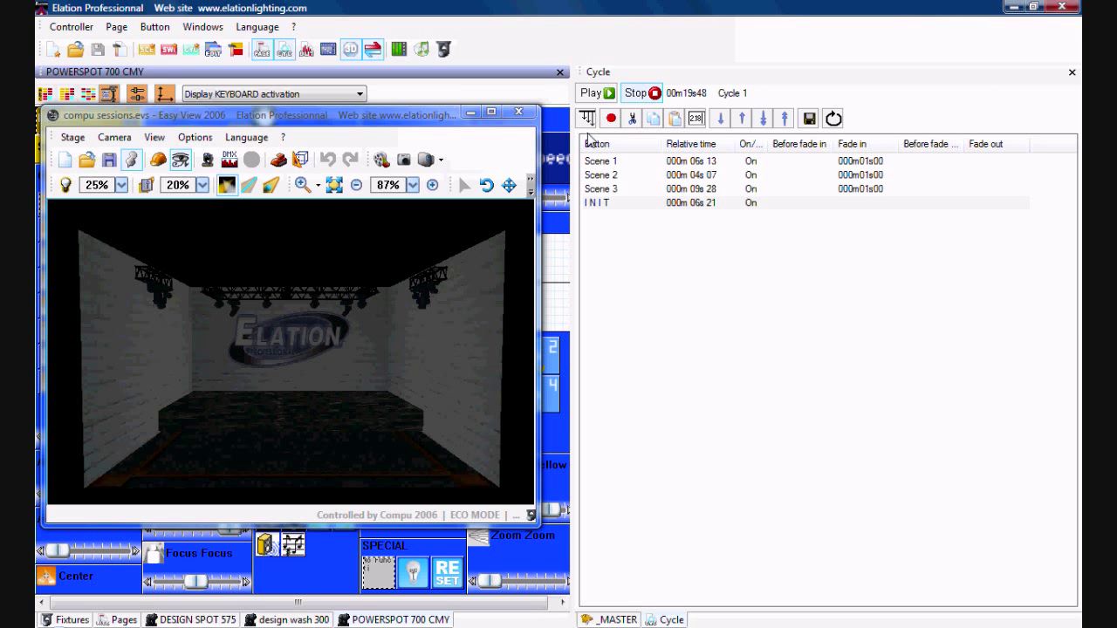
pyautogui.moveTo(586, 119)
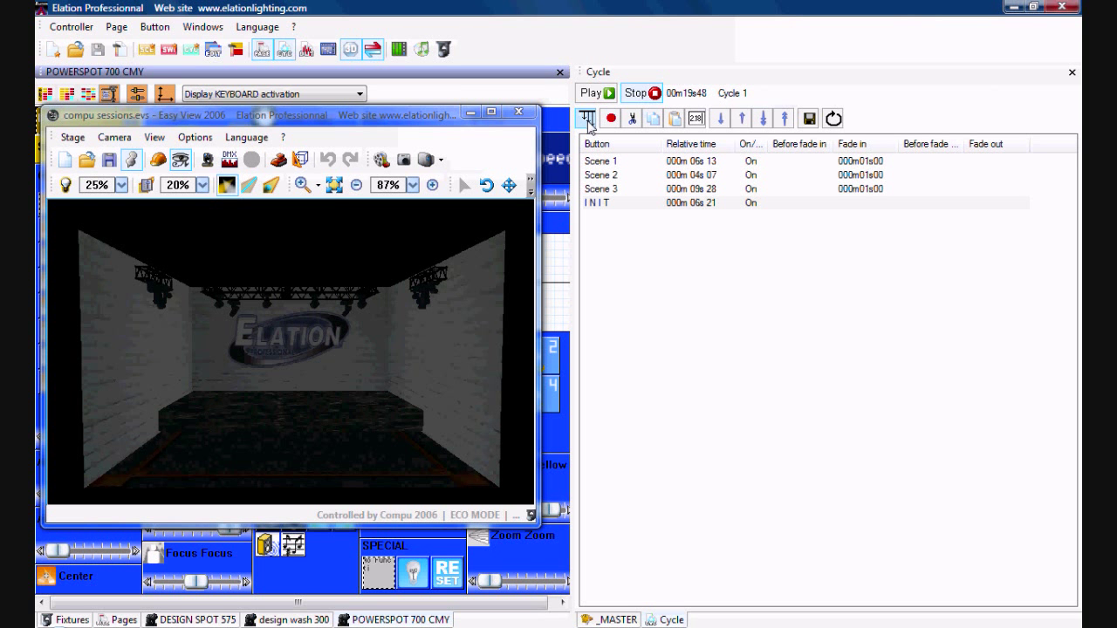
pyautogui.click(588, 118)
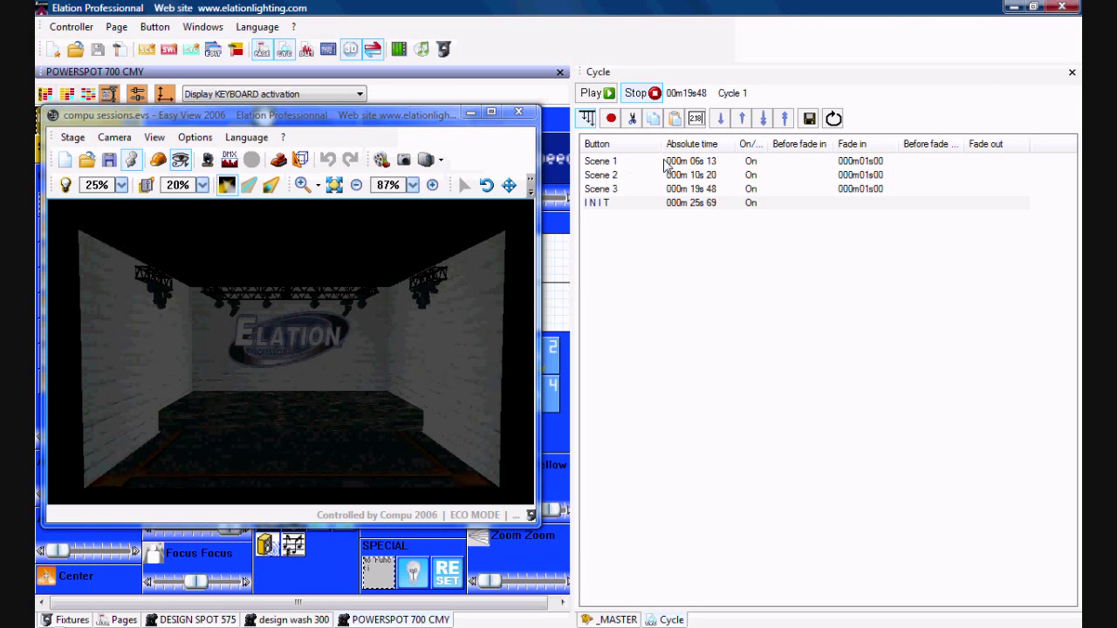
pyautogui.moveTo(682, 166)
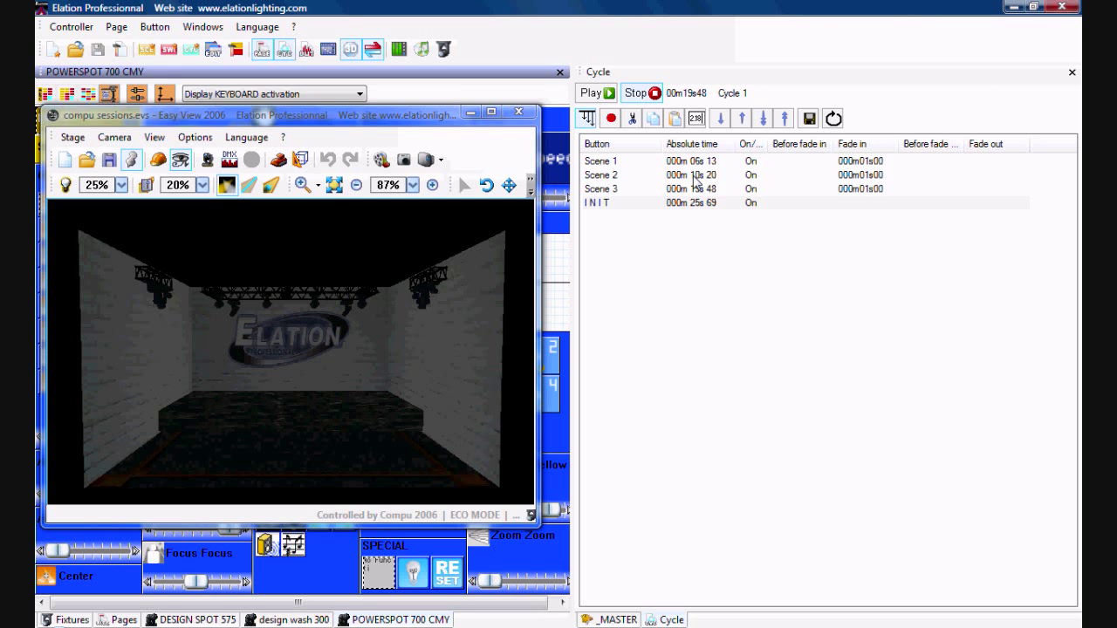
pyautogui.moveTo(698, 196)
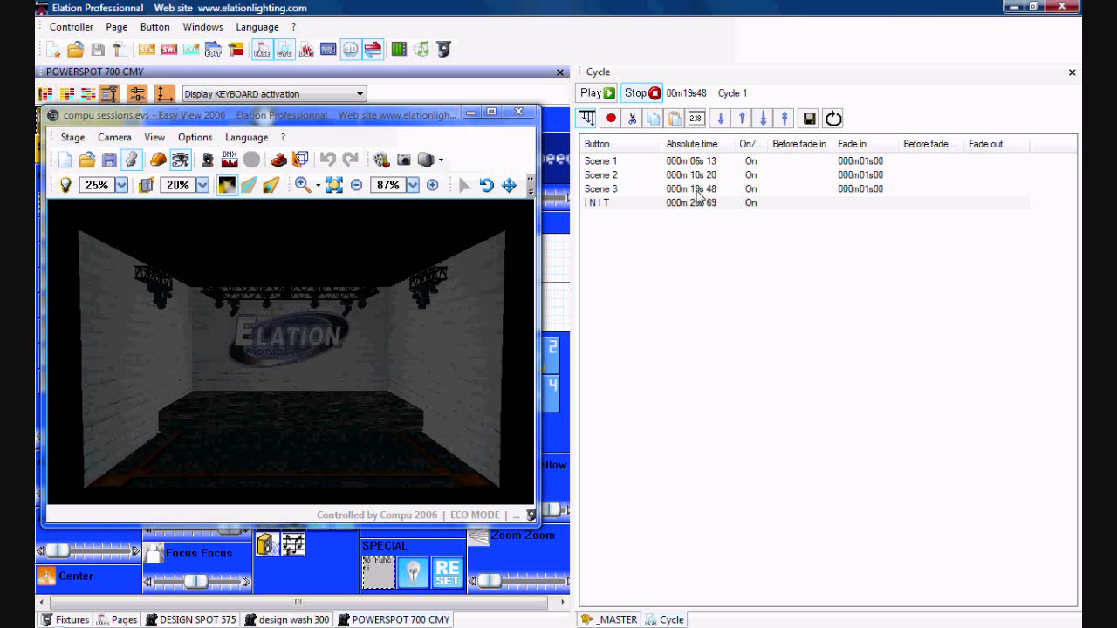
pyautogui.moveTo(693, 194)
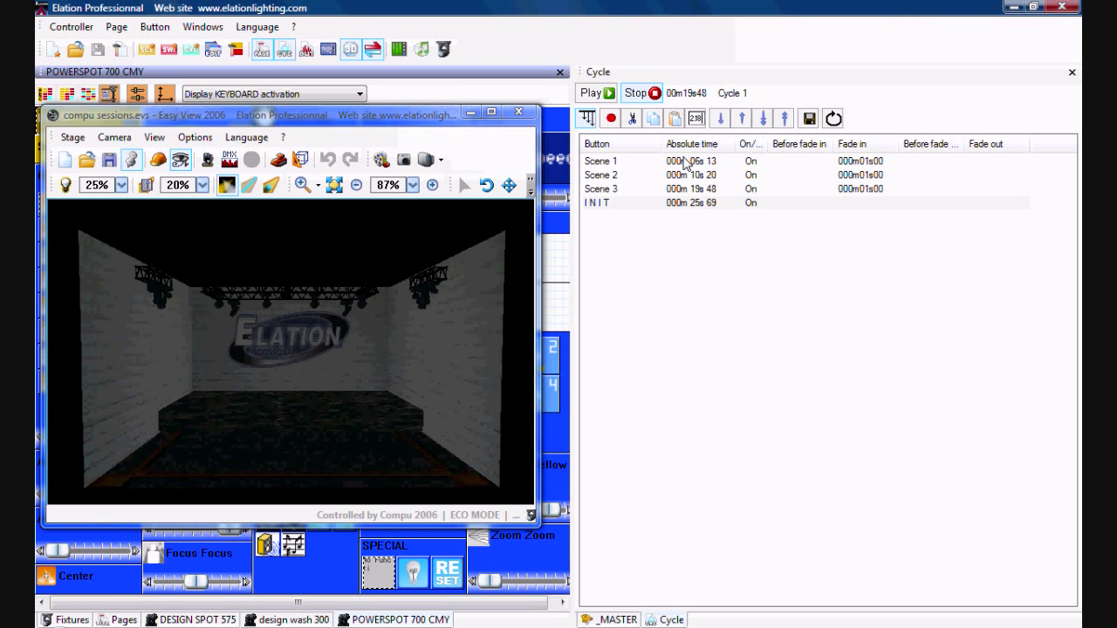
pyautogui.moveTo(696, 144)
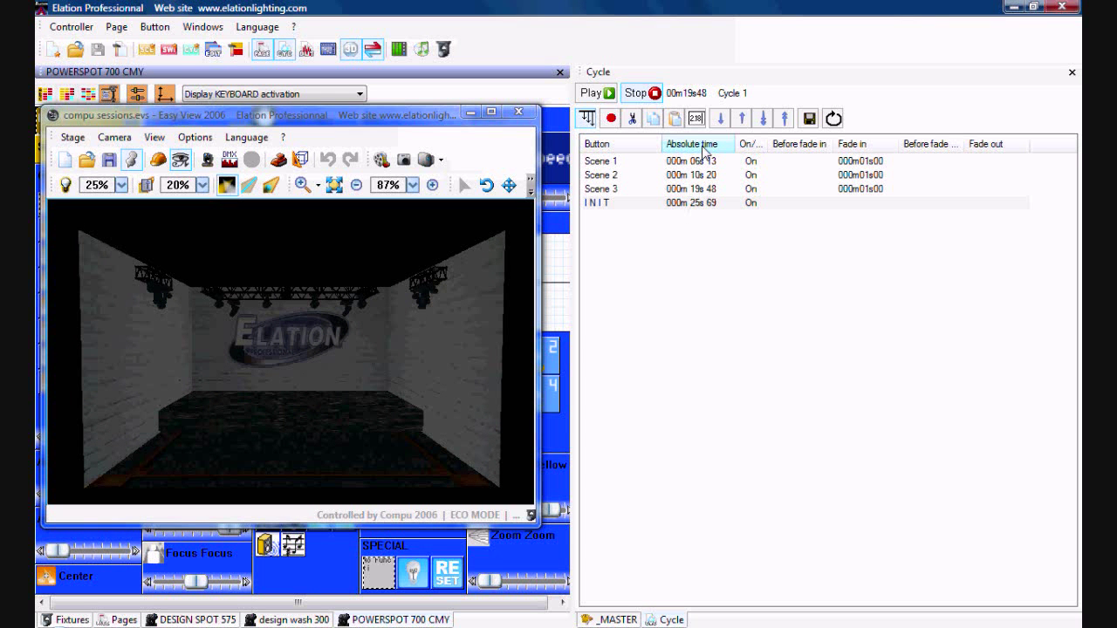
pyautogui.click(586, 117)
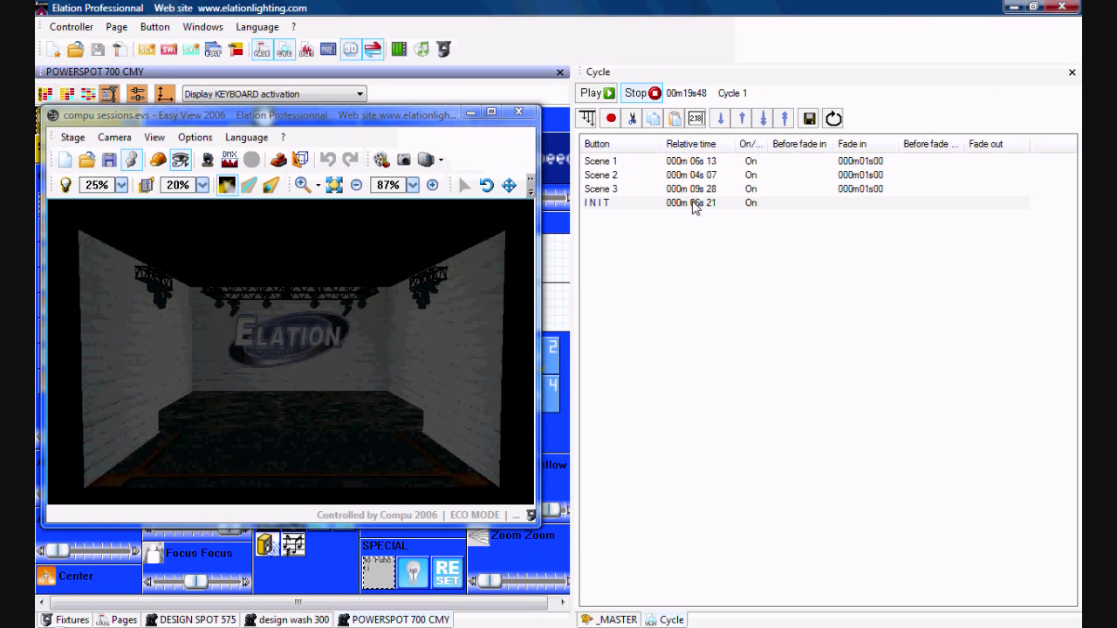
pyautogui.moveTo(861, 207)
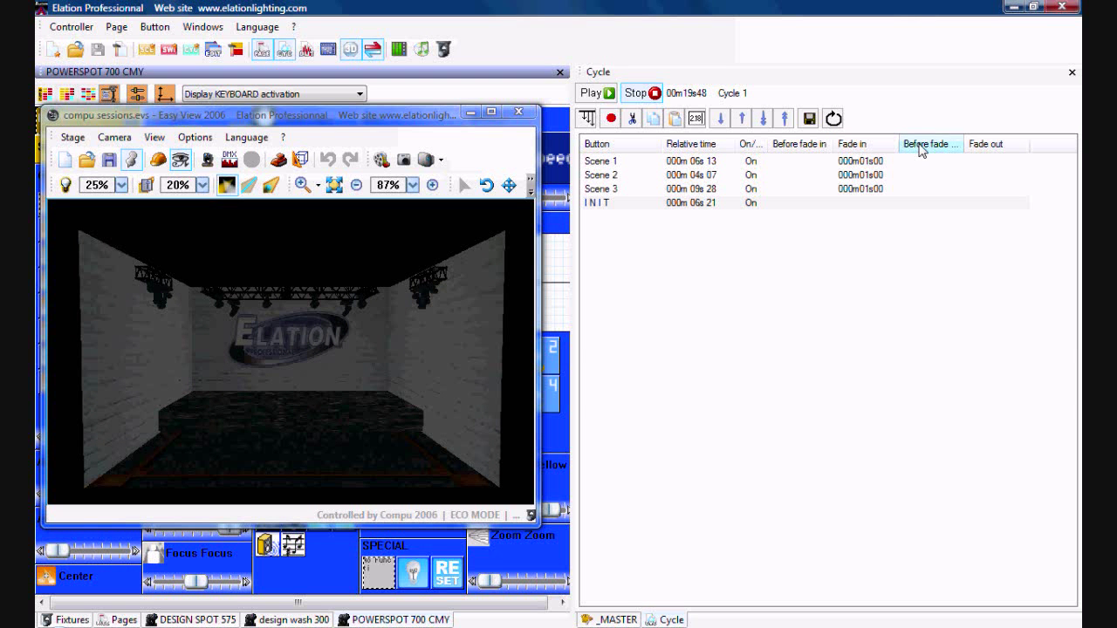
pyautogui.moveTo(807, 236)
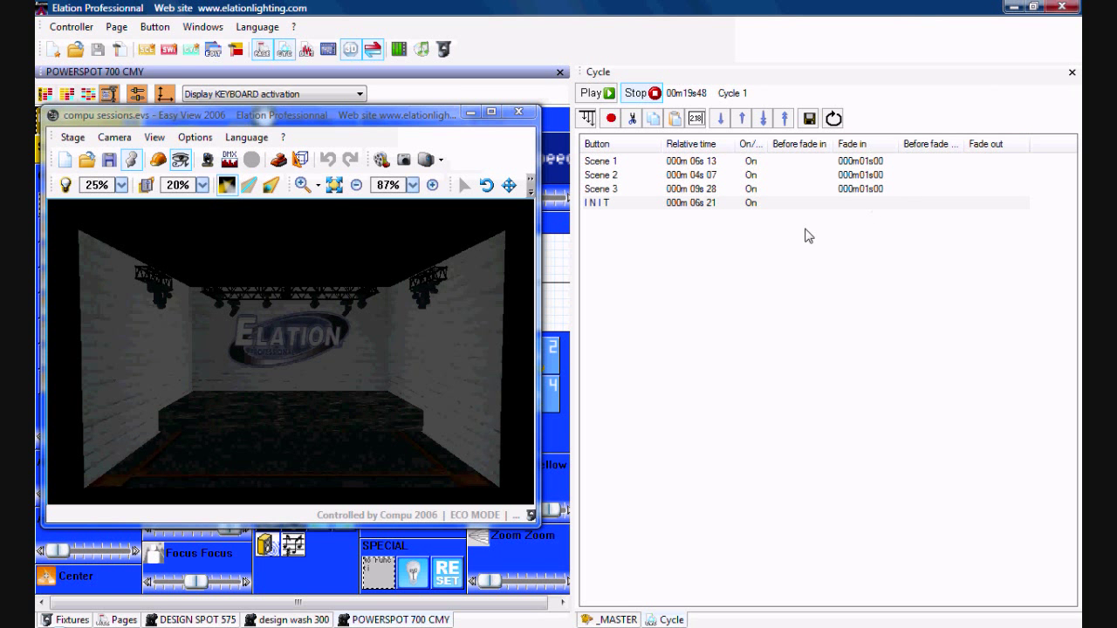
pyautogui.moveTo(930, 149)
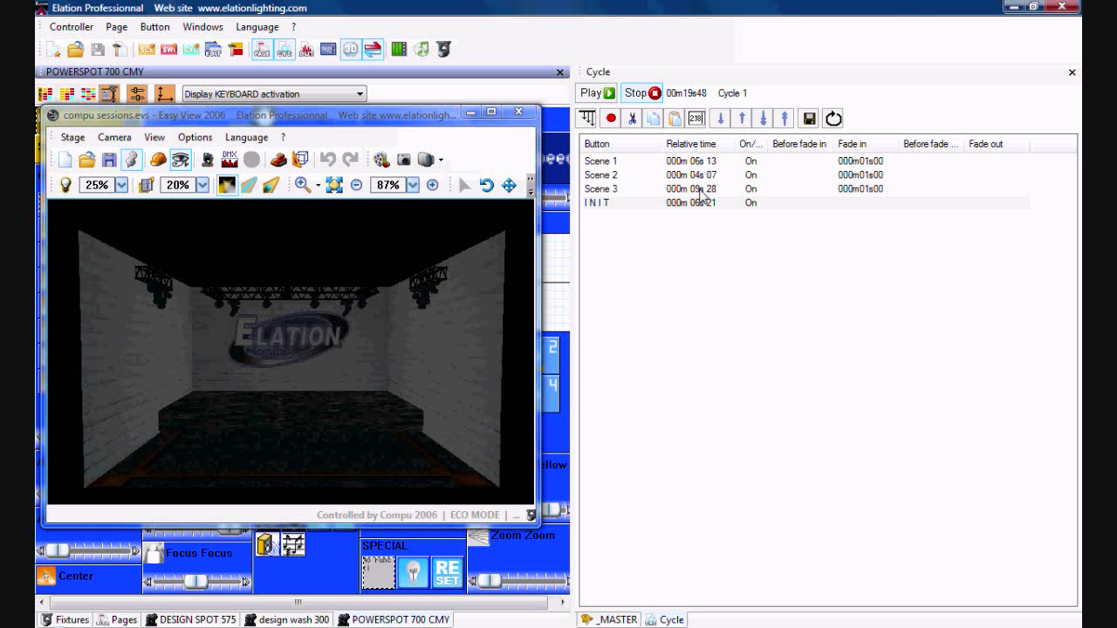
pyautogui.moveTo(831, 190)
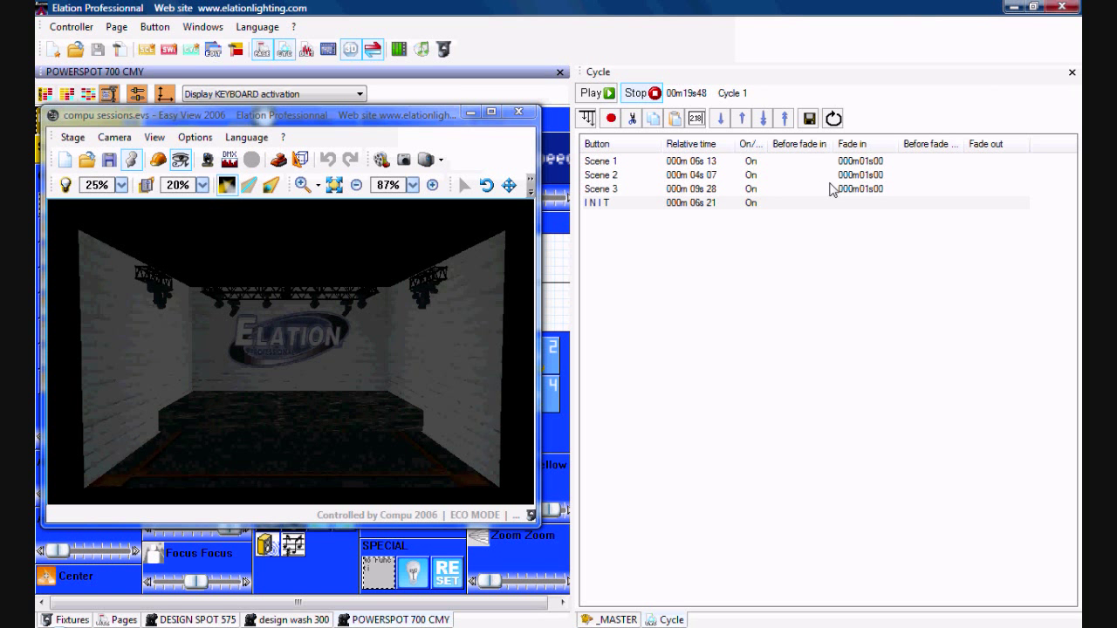
pyautogui.click(615, 619)
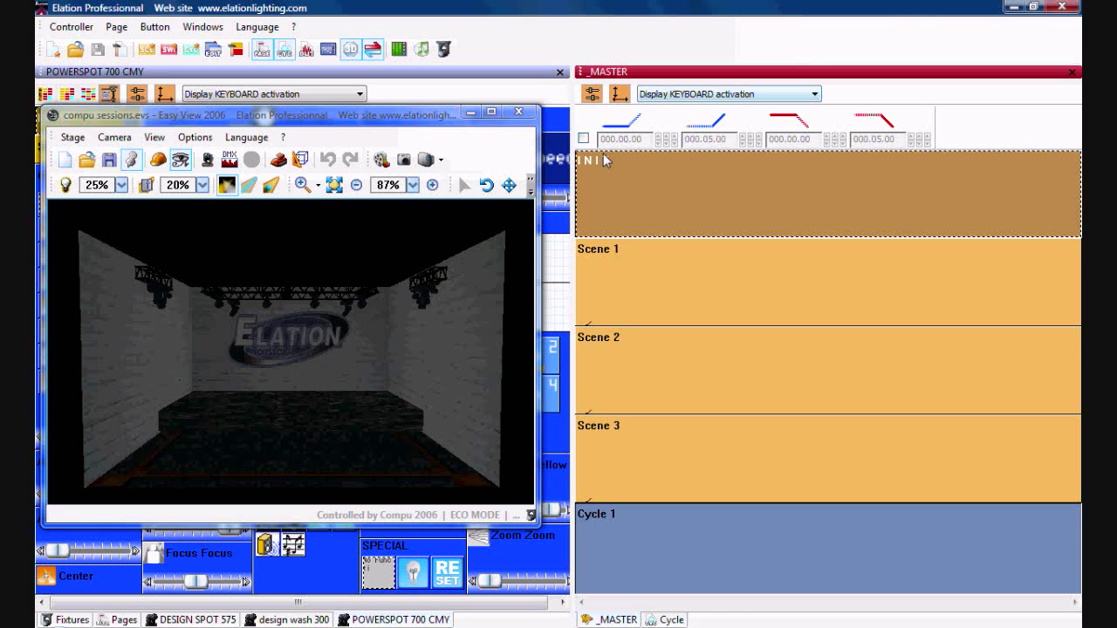
pyautogui.moveTo(665, 79)
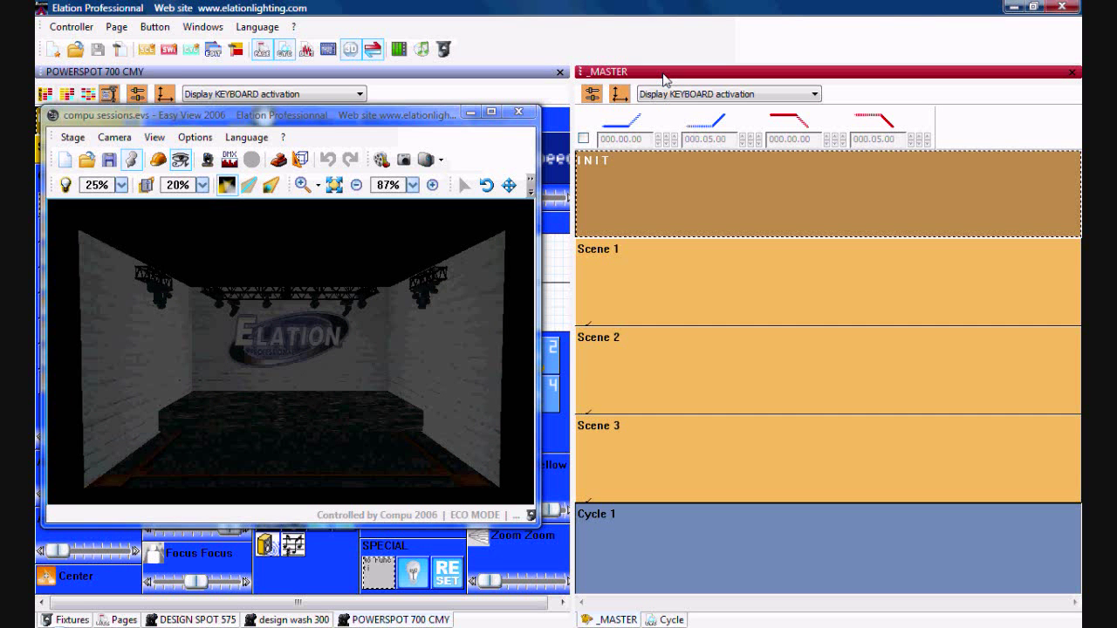
pyautogui.rightClick(663, 78)
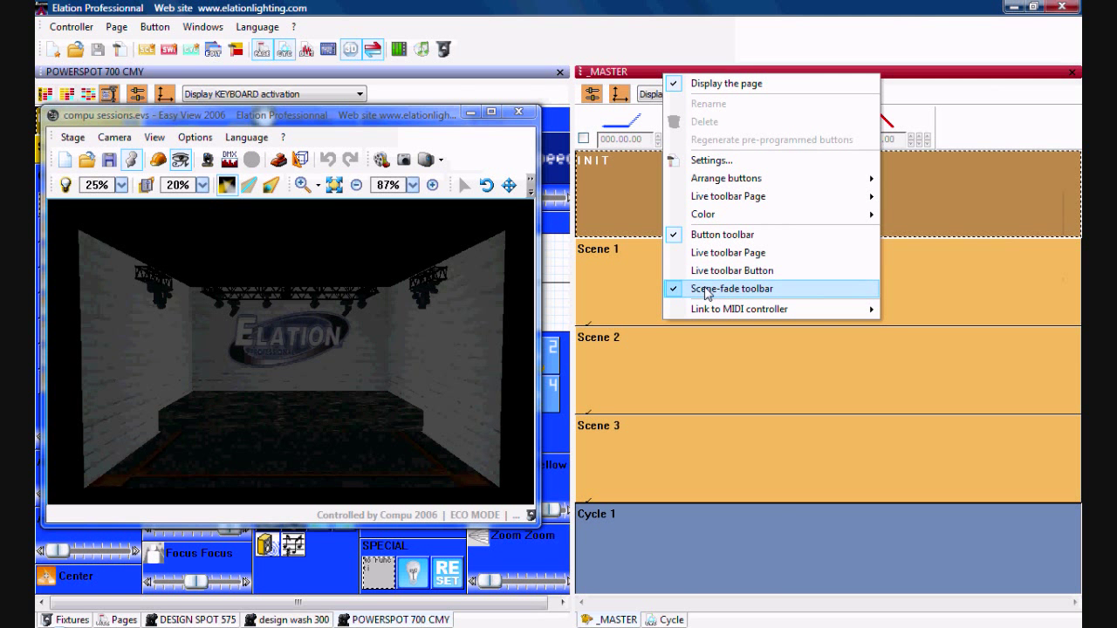
pyautogui.moveTo(894, 75)
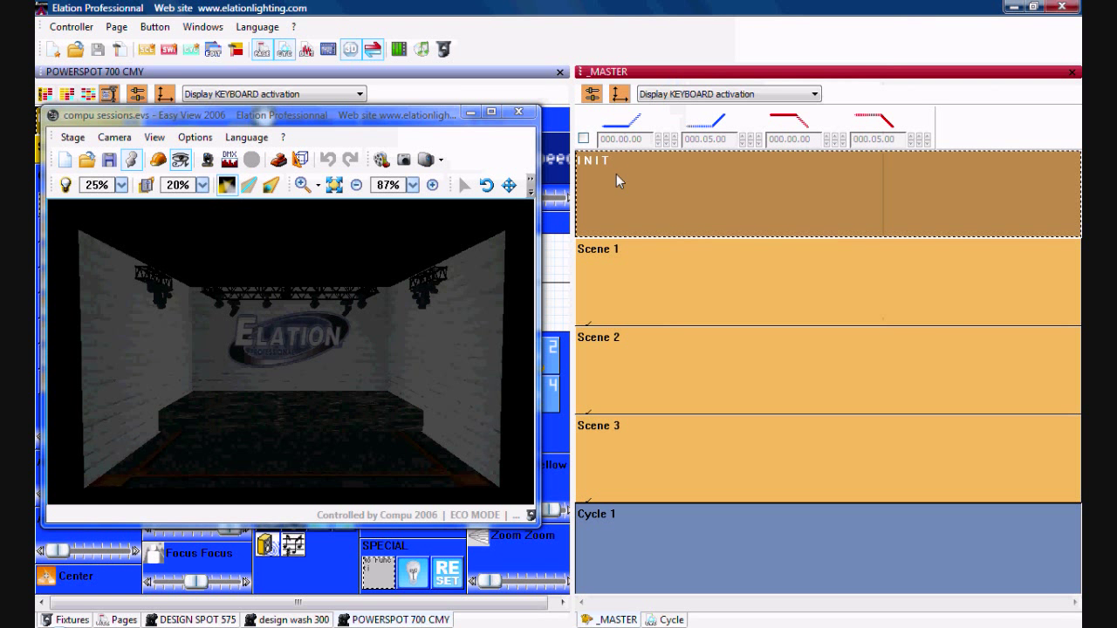
pyautogui.moveTo(637, 339)
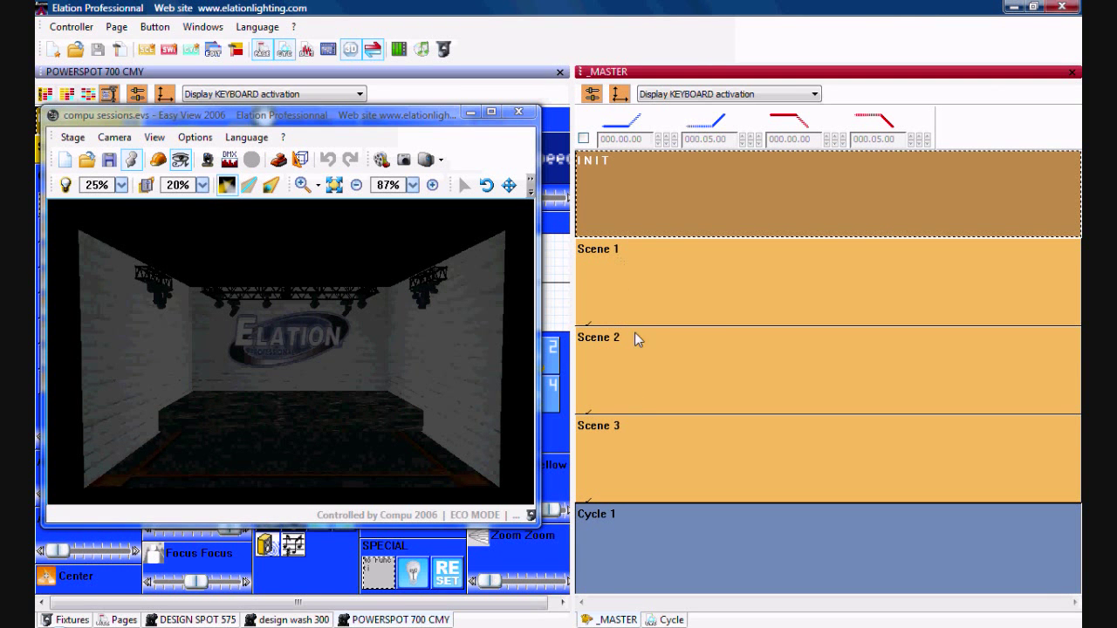
pyautogui.moveTo(578, 149)
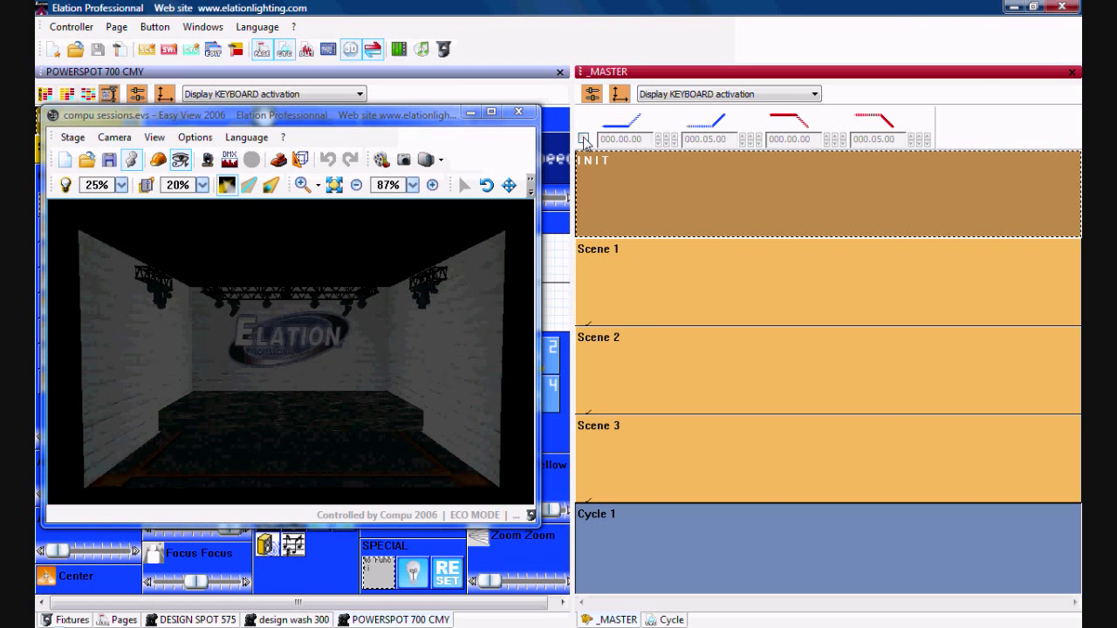
# Enable scene fades, trying a one-second fade-out before setting it back to zero.
pyautogui.click(583, 140)
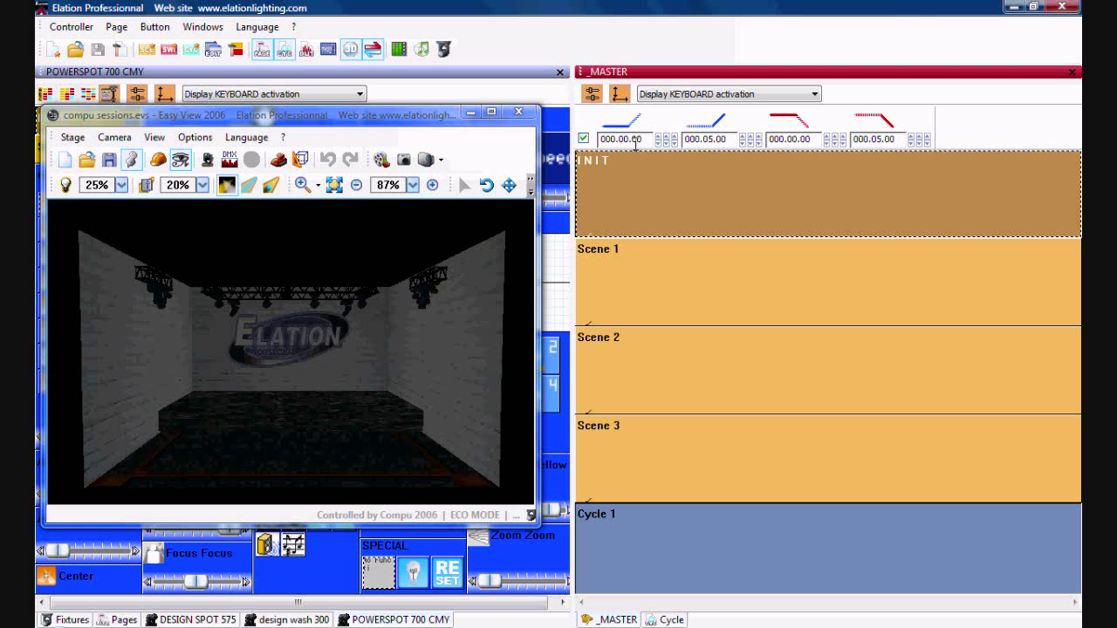
pyautogui.moveTo(611, 159)
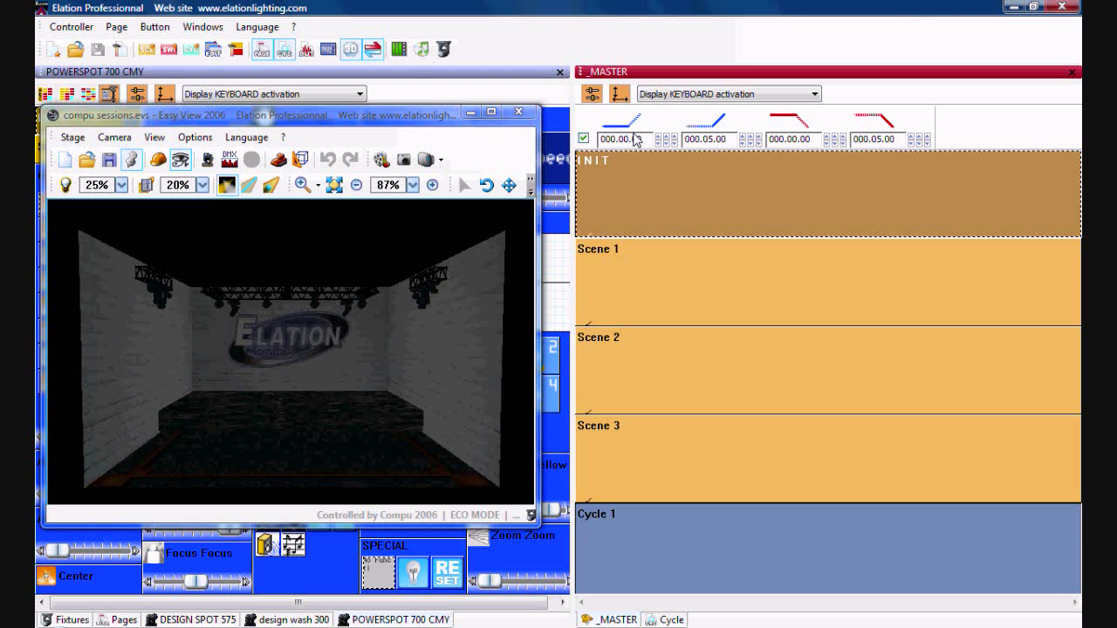
pyautogui.click(583, 139)
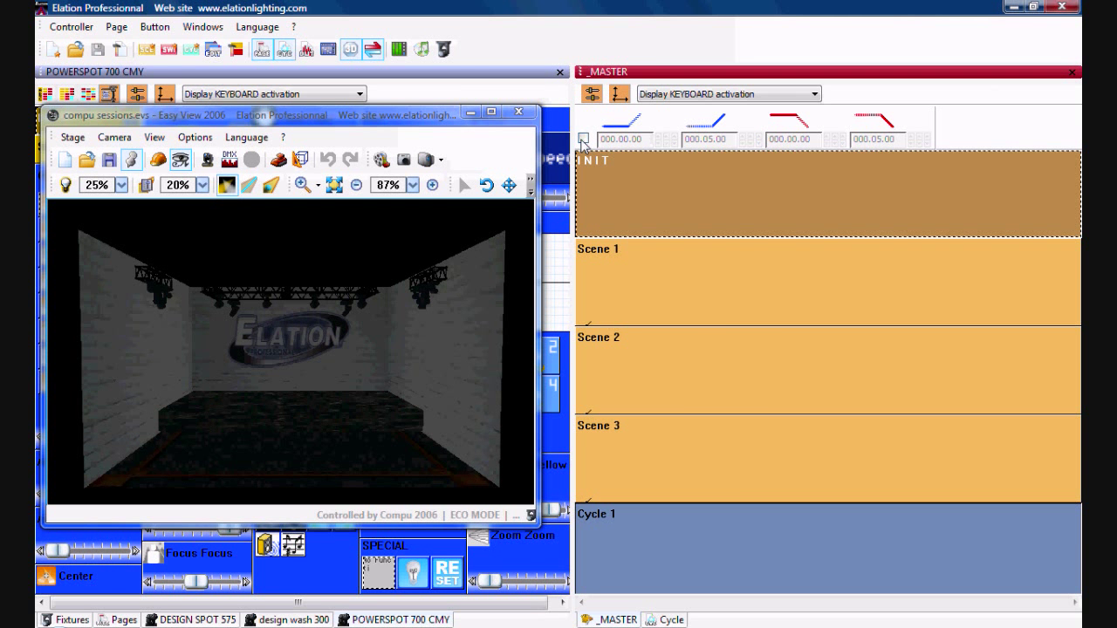
pyautogui.moveTo(687, 287)
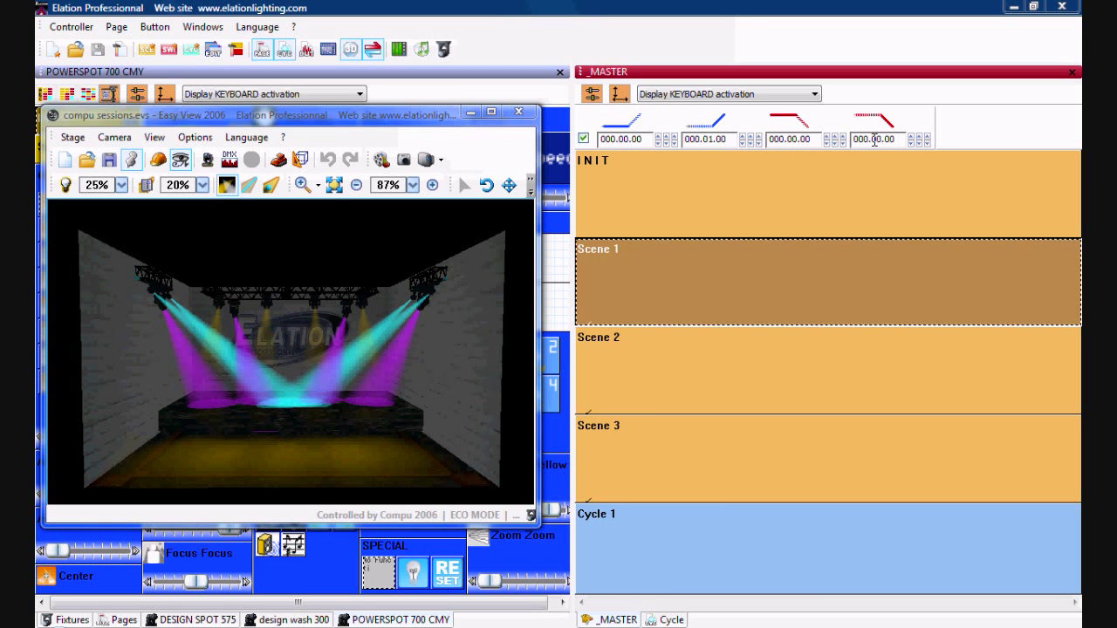
pyautogui.moveTo(894, 136)
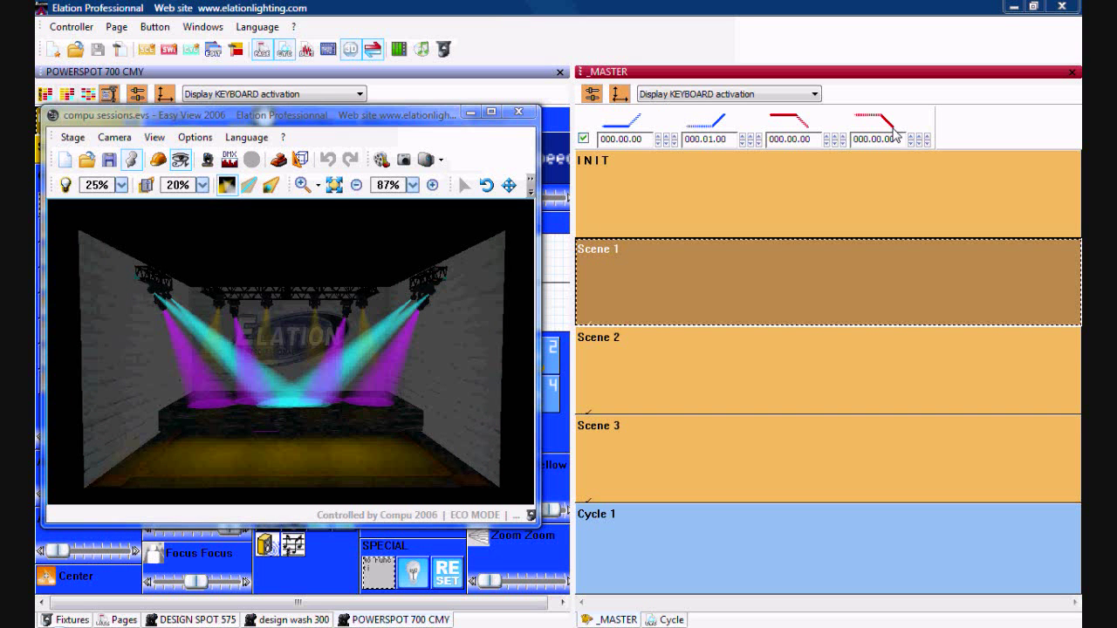
pyautogui.click(917, 135)
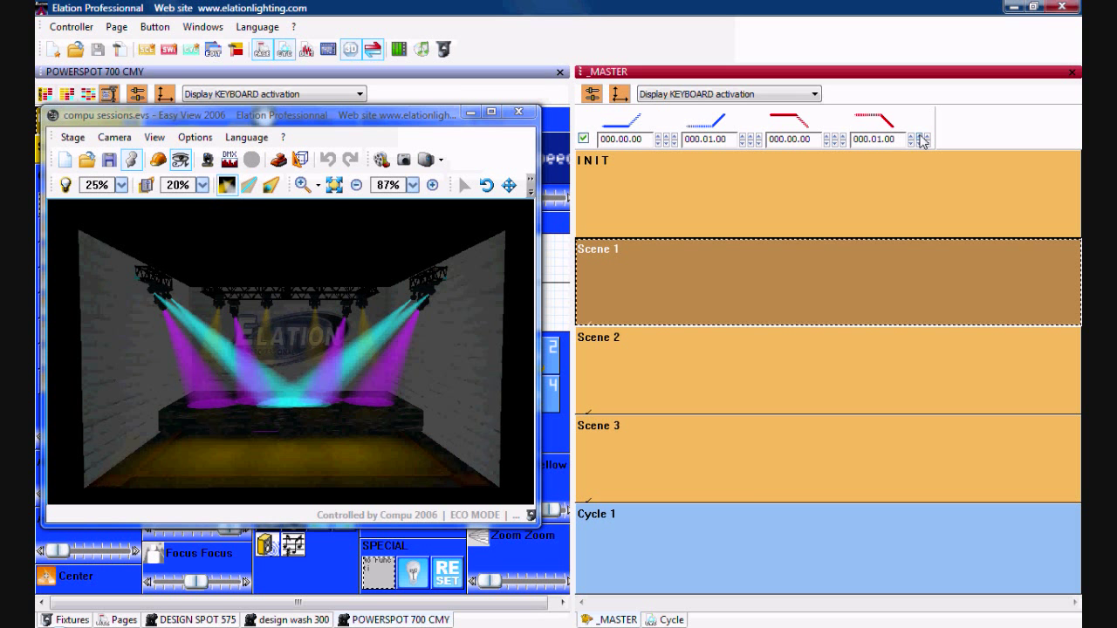
pyautogui.click(582, 139)
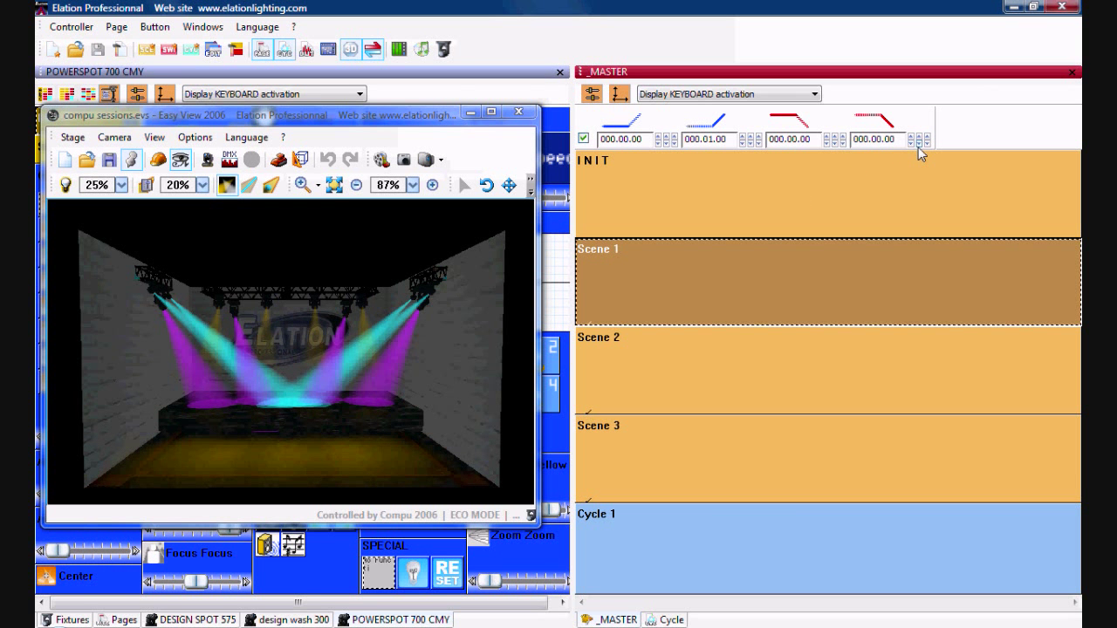
pyautogui.click(582, 139)
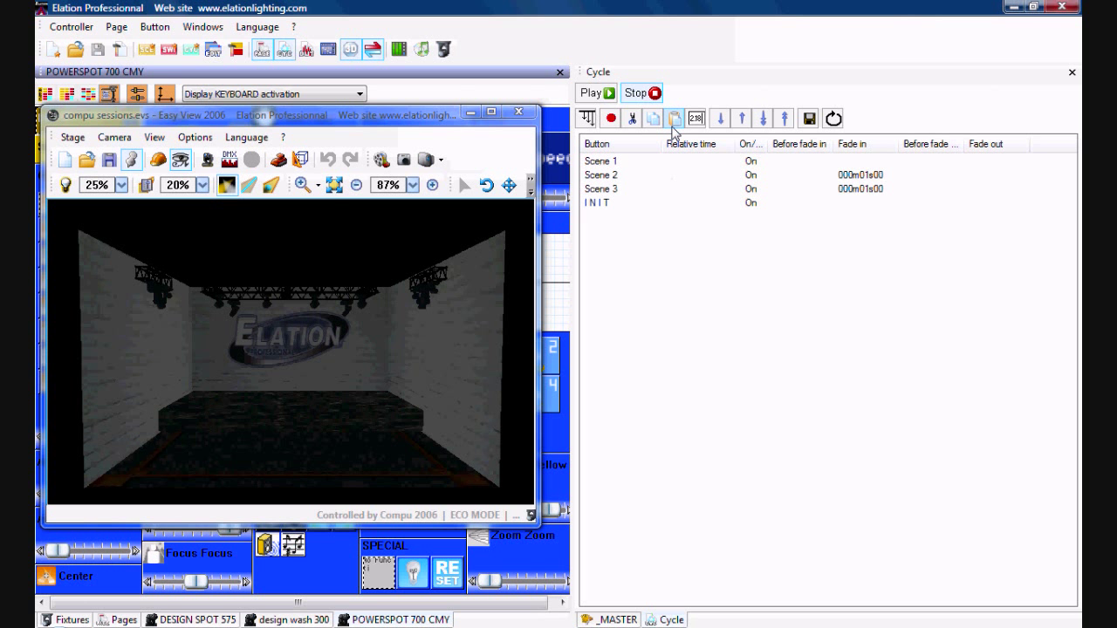
# Select the Scene 1 row in Cycle 1's step list.
pyautogui.click(600, 160)
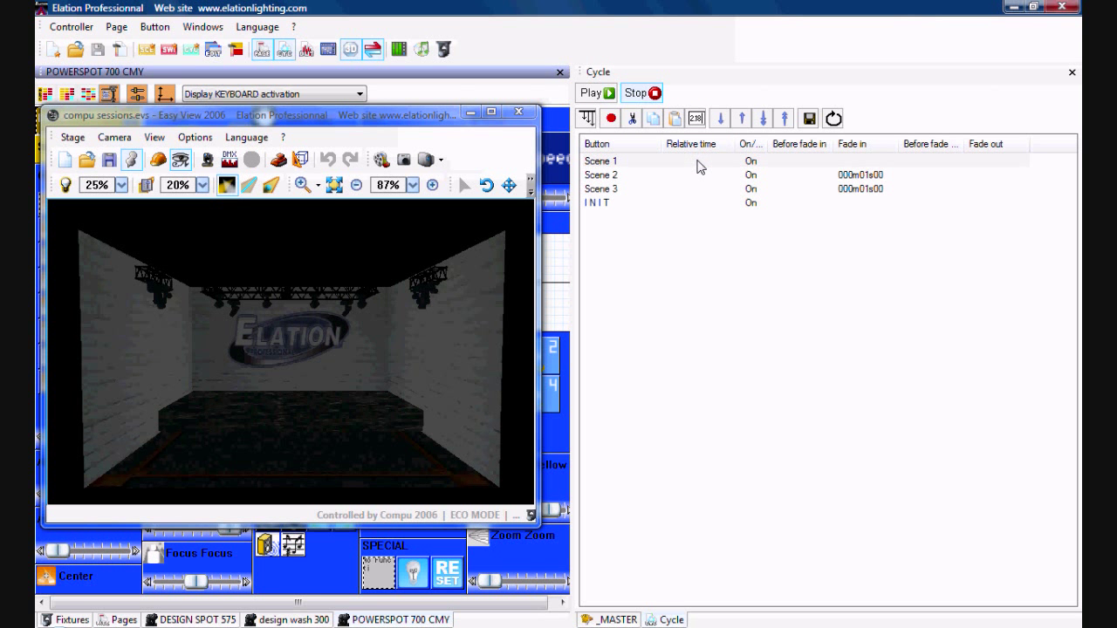
pyautogui.click(601, 161)
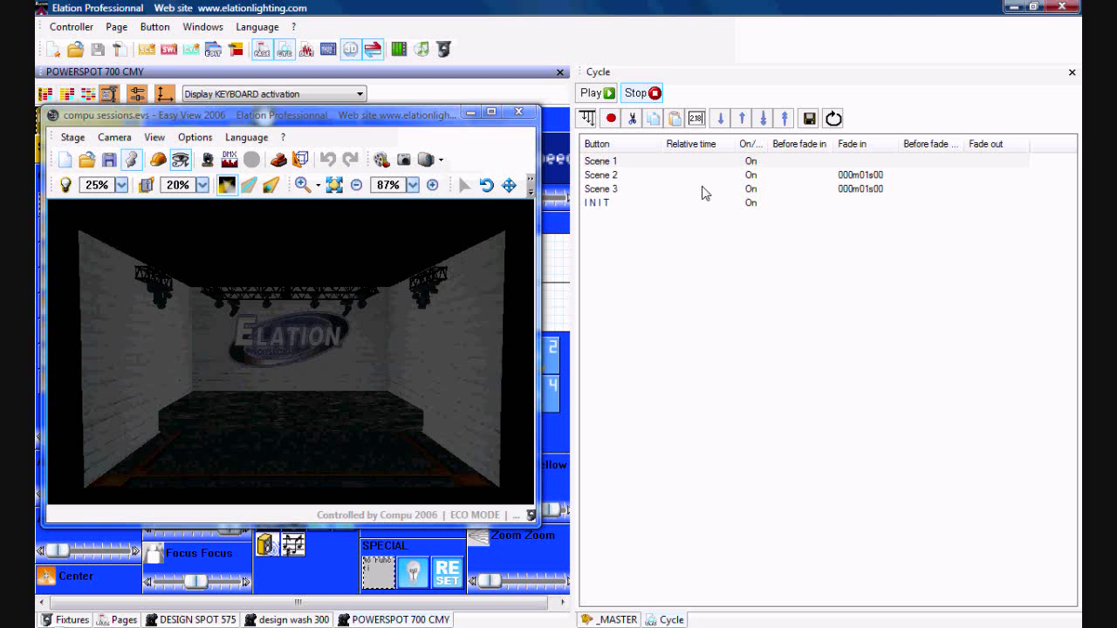
pyautogui.moveTo(667, 138)
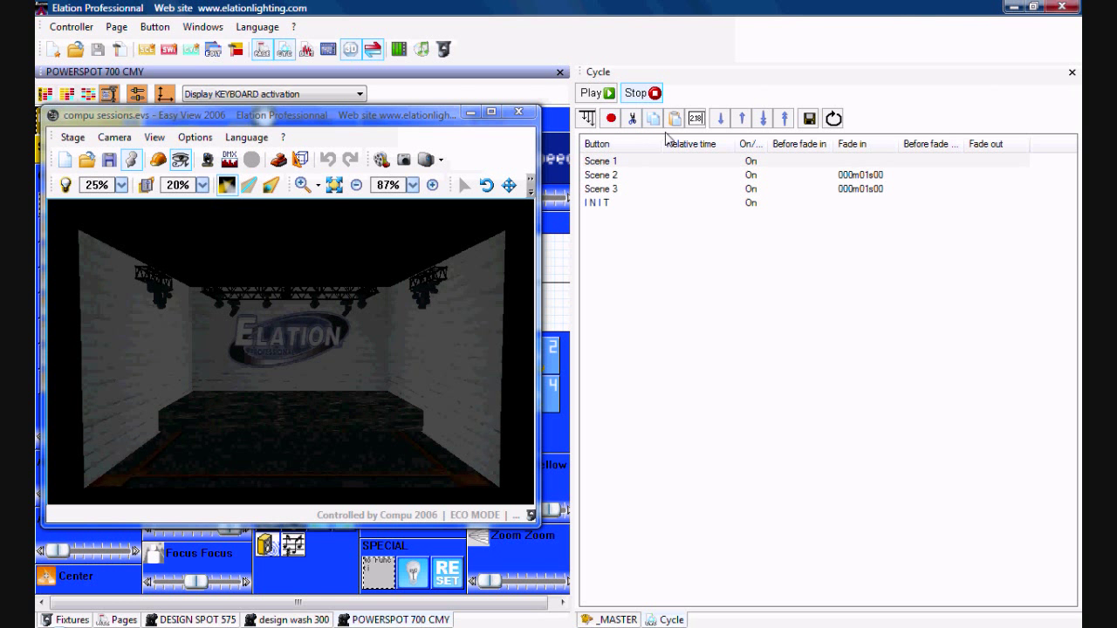
pyautogui.moveTo(685, 221)
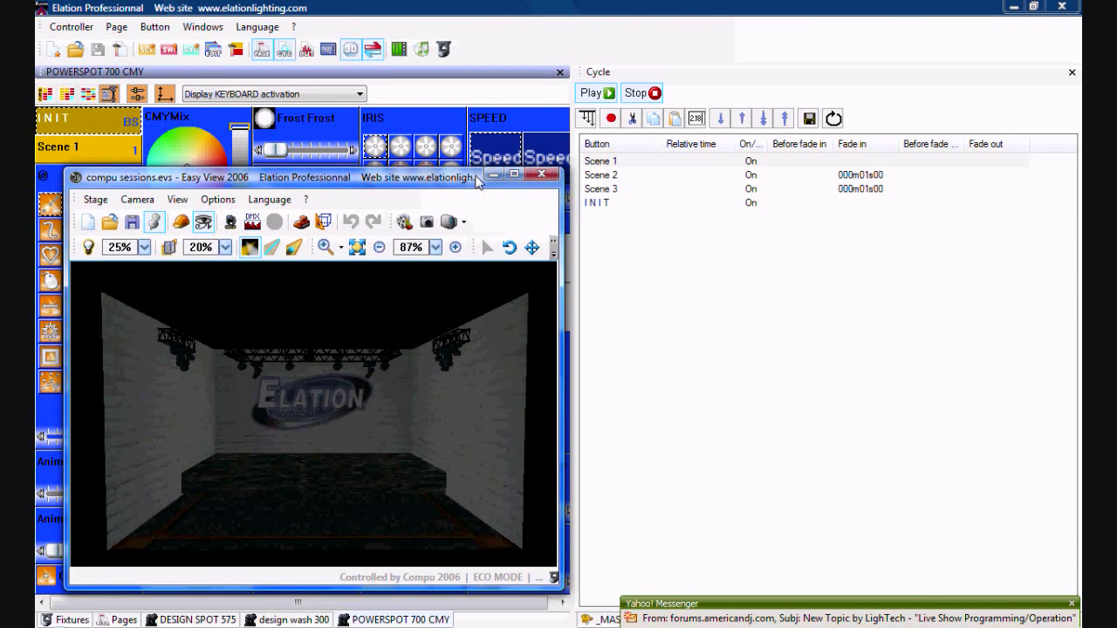
# Return to the _MASTER page, save Cycle 1, and show its running step list.
pyautogui.click(592, 93)
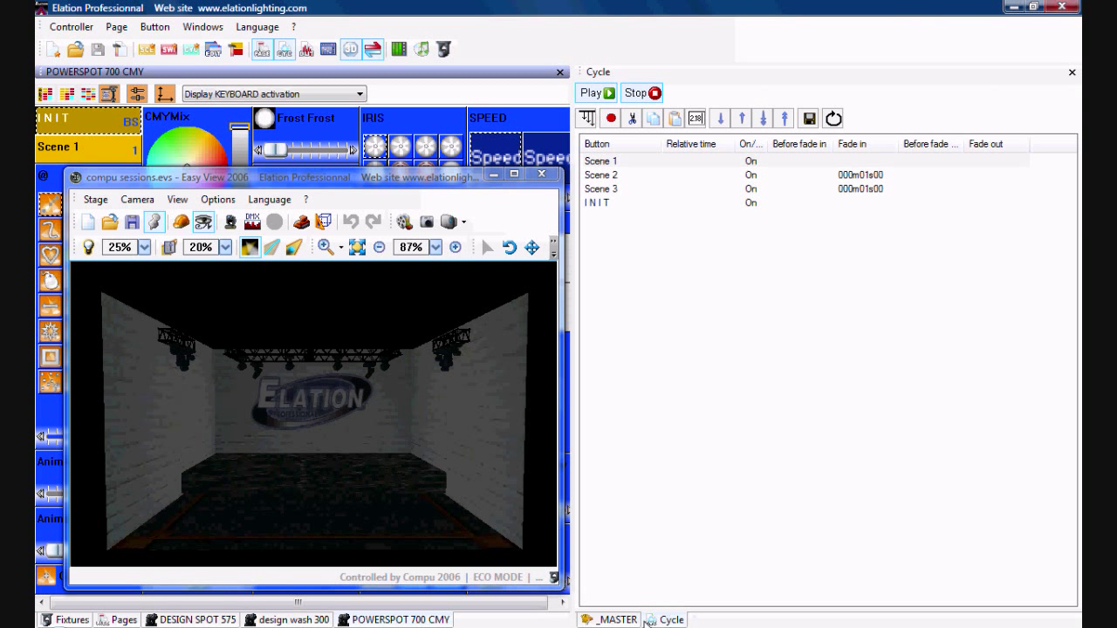
pyautogui.click(614, 619)
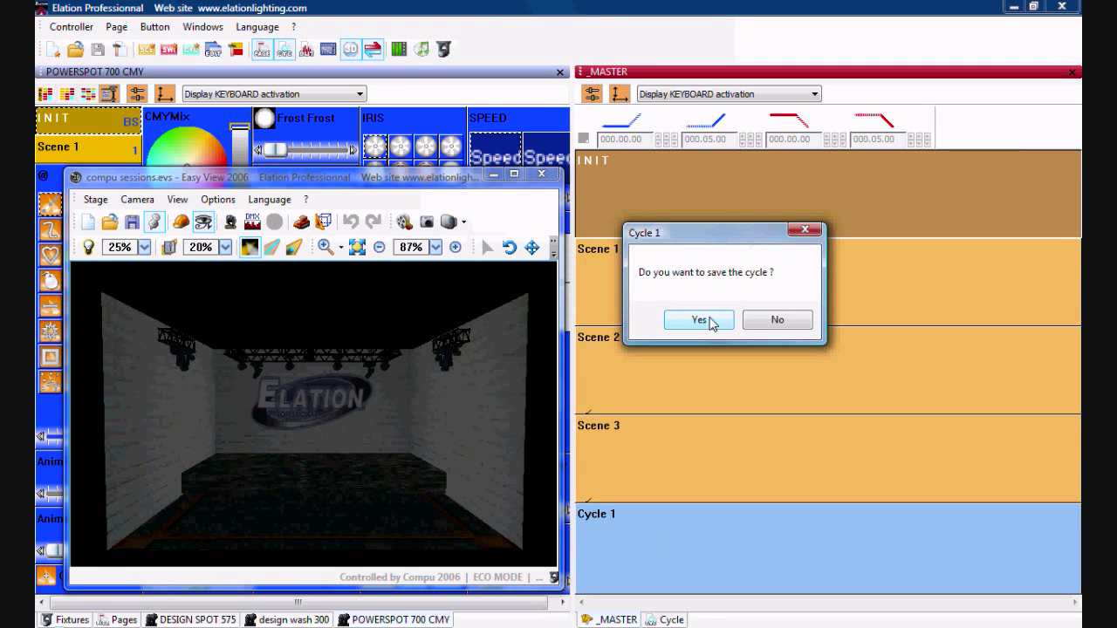
pyautogui.click(698, 320)
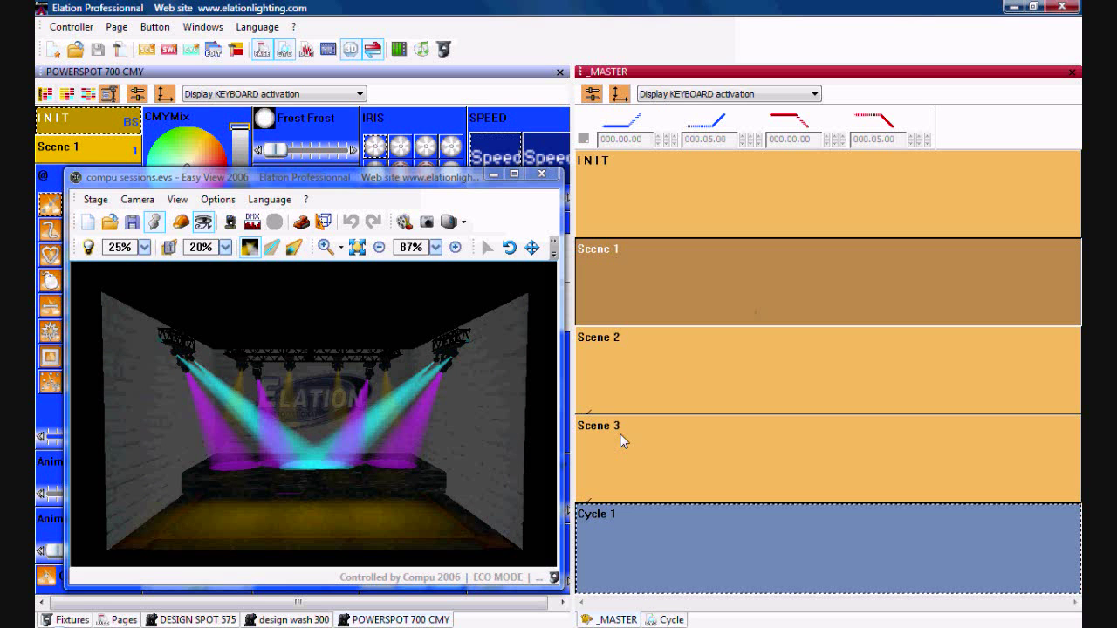
pyautogui.click(667, 619)
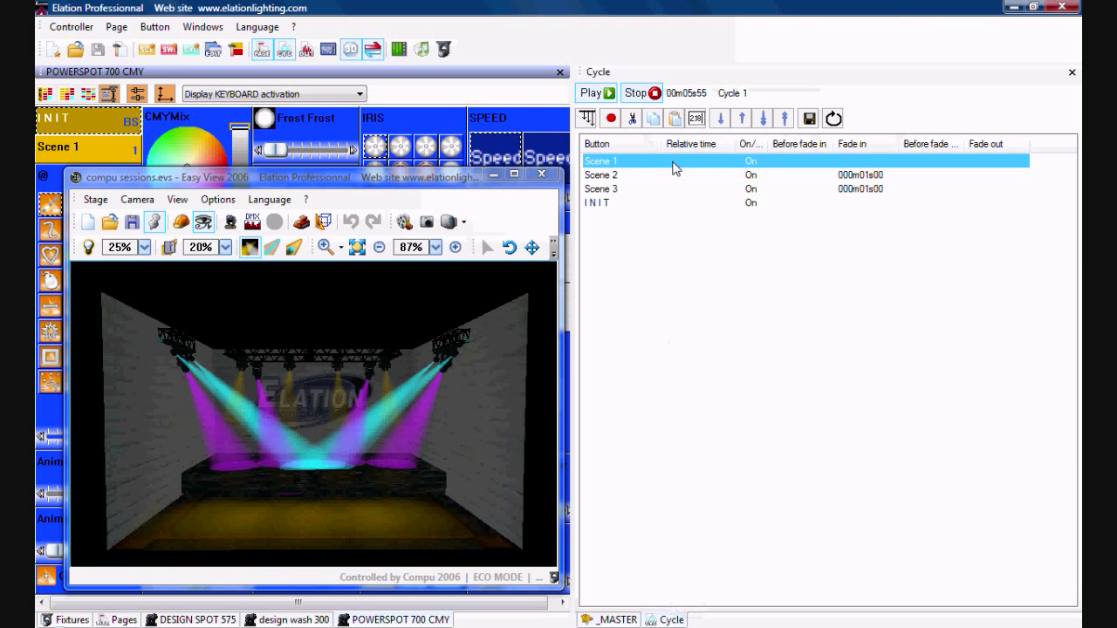
# Stop the running cycle so relative times fill in, e.g. Scene 1 6s13, Scene 3 9s28.
pyautogui.click(601, 174)
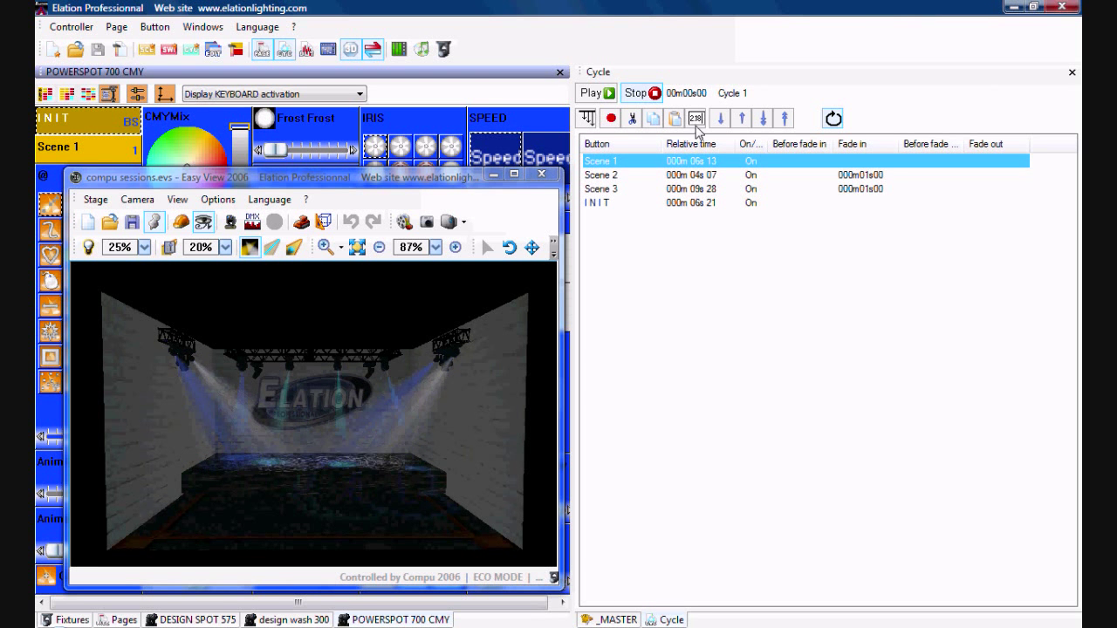
# Set Scene 1's relative time to 000m10s00.
pyautogui.doubleClick(690, 161)
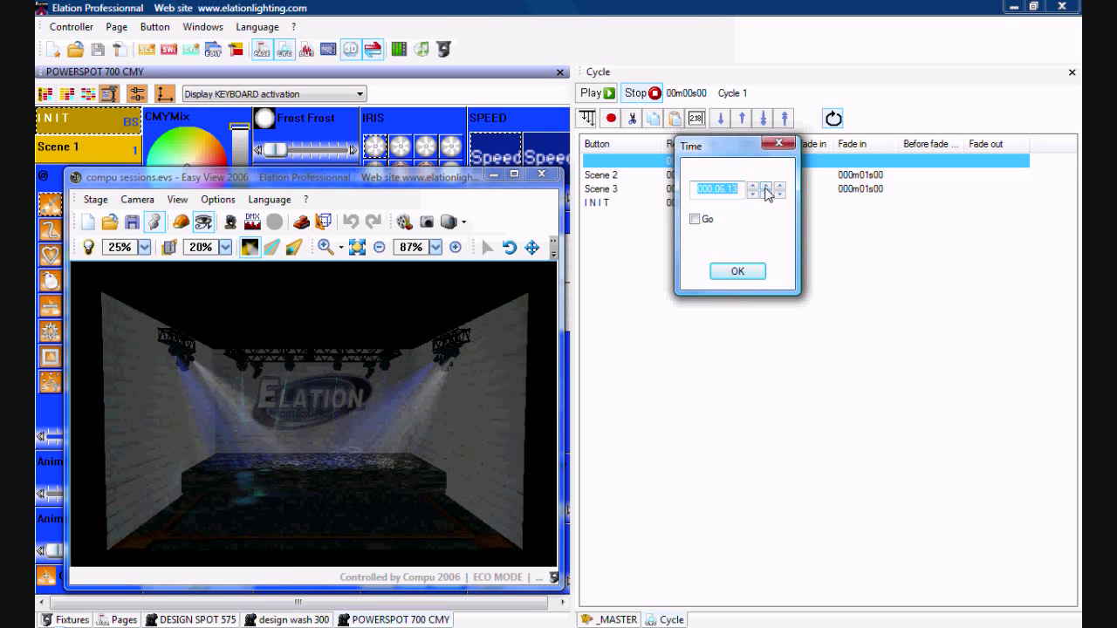
pyautogui.click(766, 185)
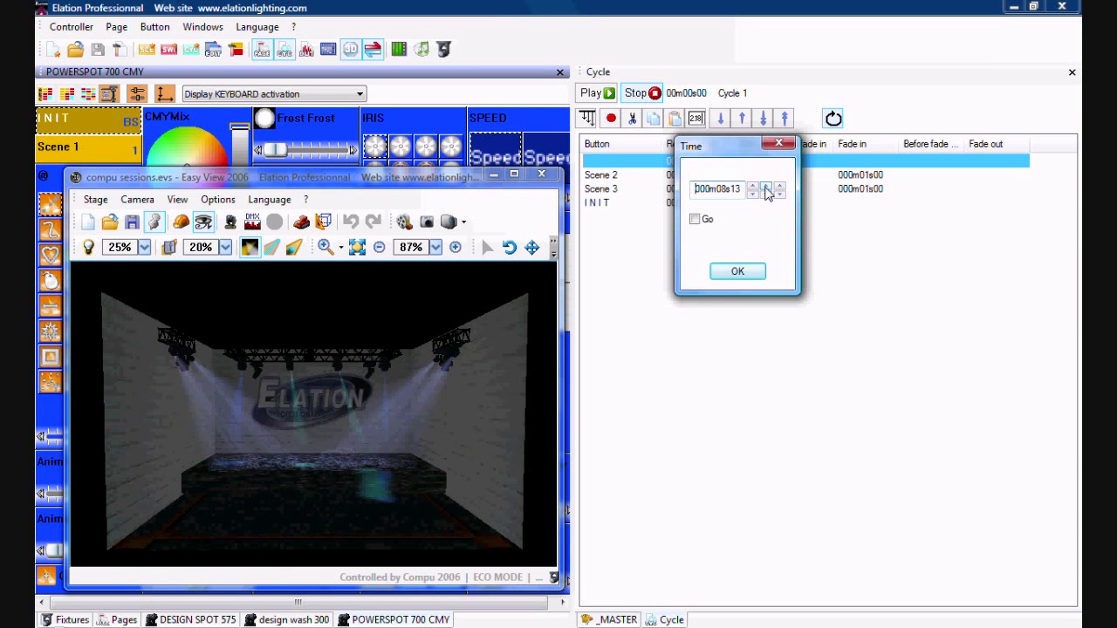
pyautogui.click(766, 184)
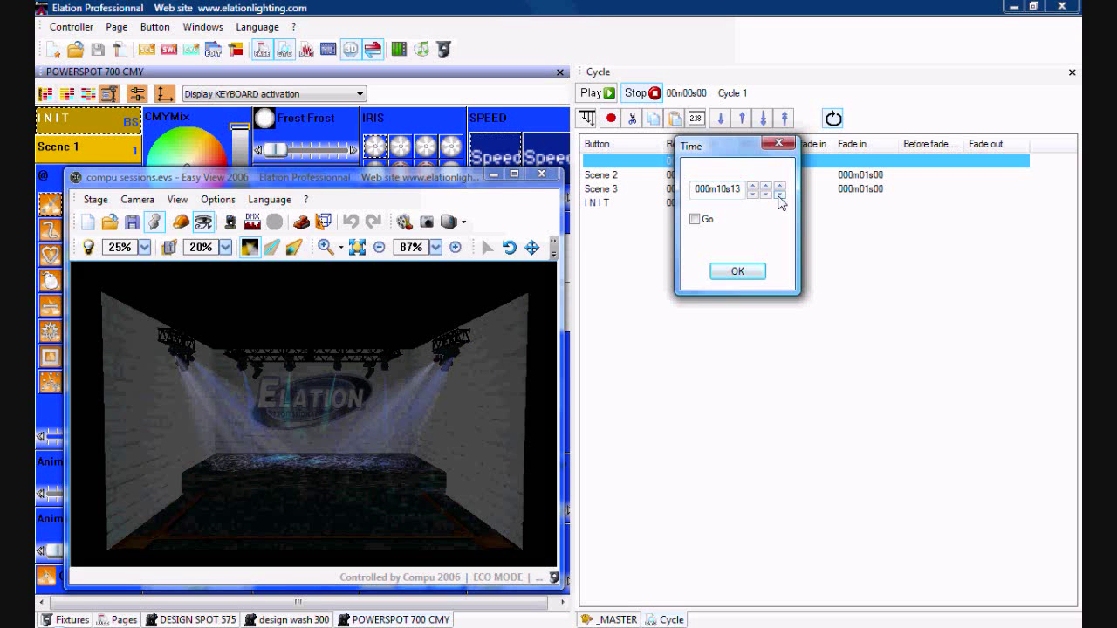
pyautogui.click(764, 194)
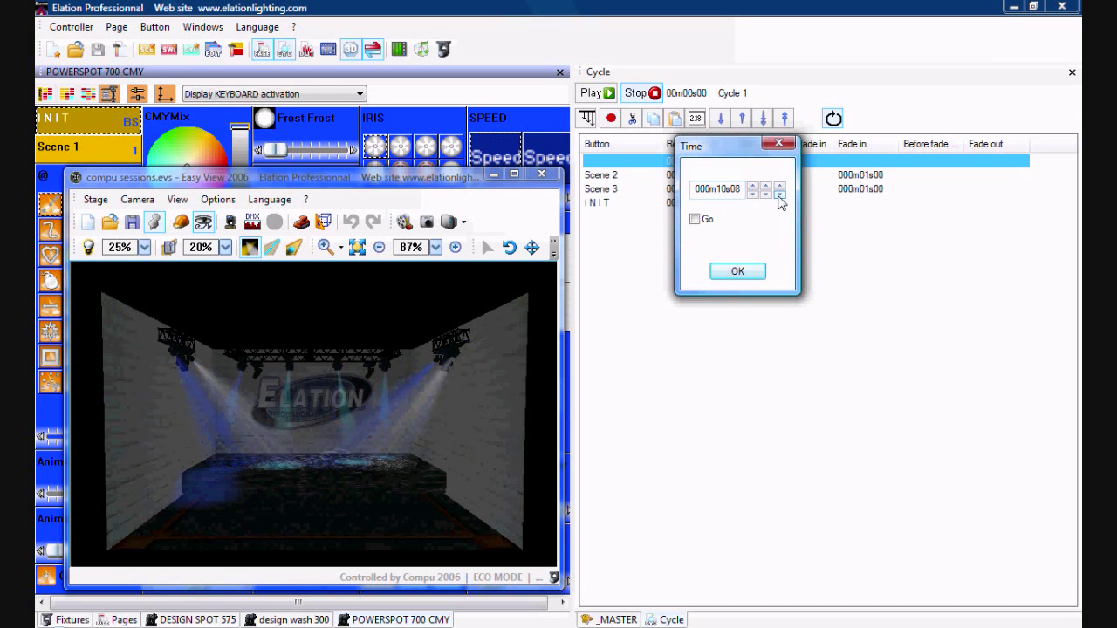
pyautogui.click(779, 193)
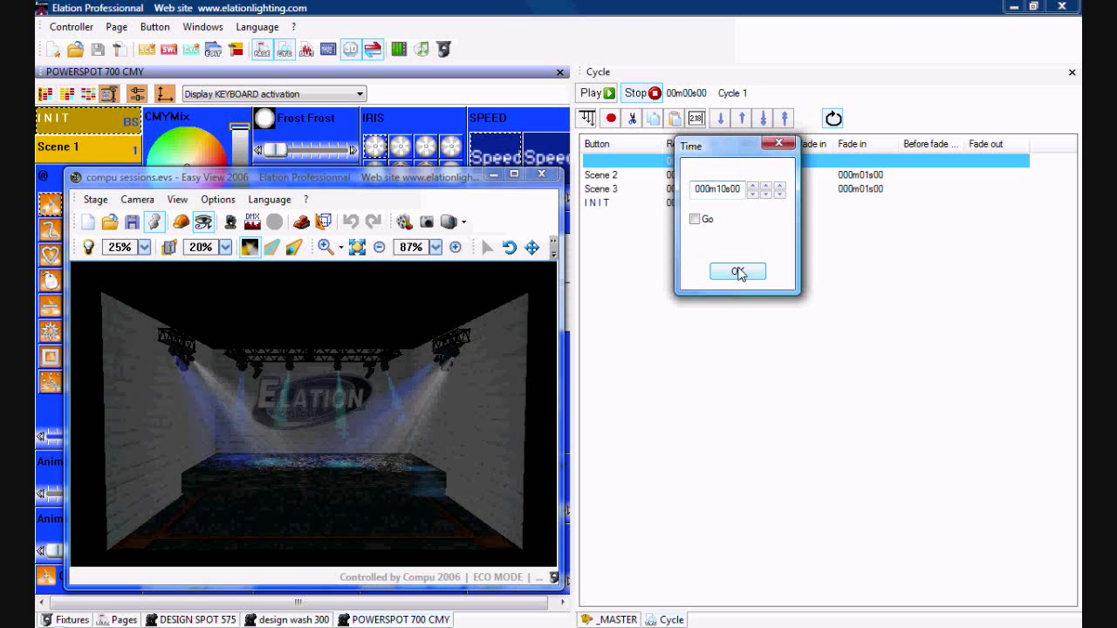
pyautogui.click(736, 271)
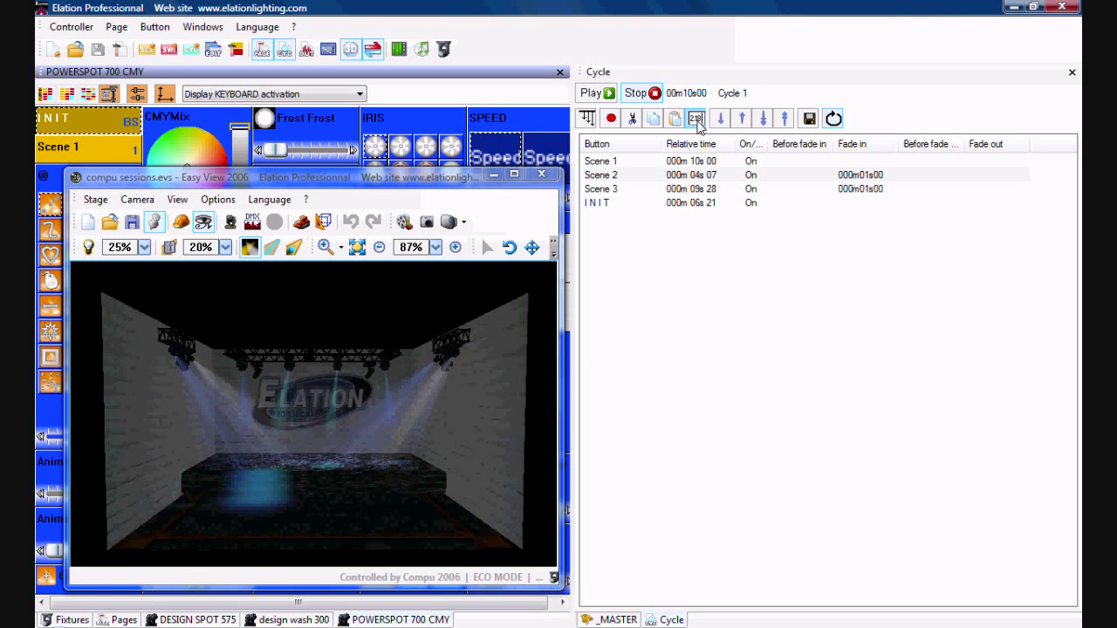
# Set Scene 2's relative time to 000m10s00.
pyautogui.click(696, 118)
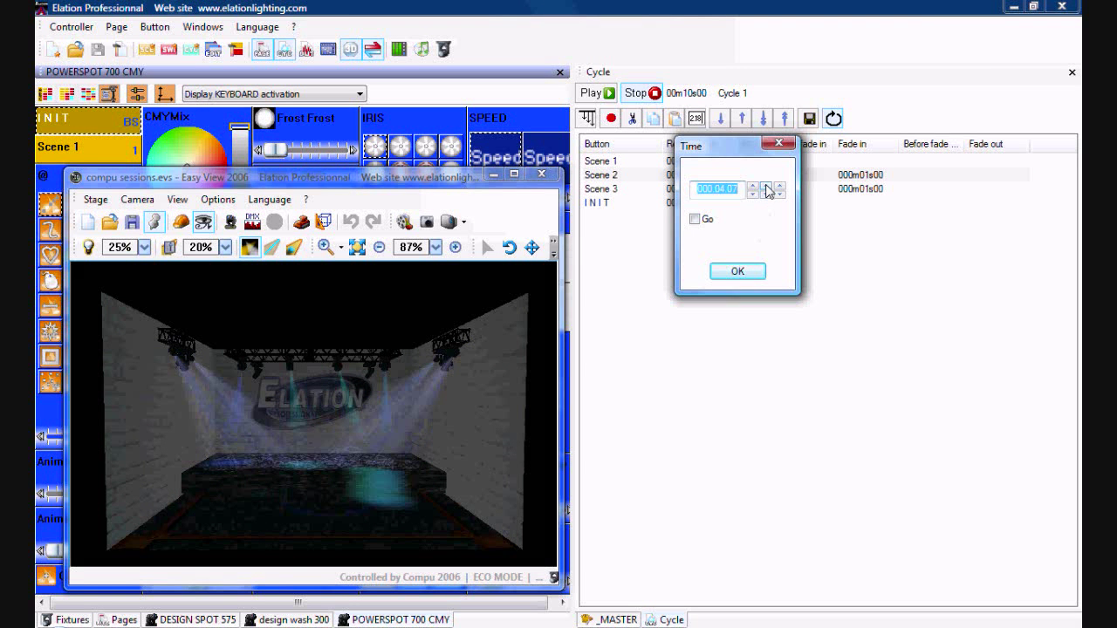
pyautogui.click(766, 185)
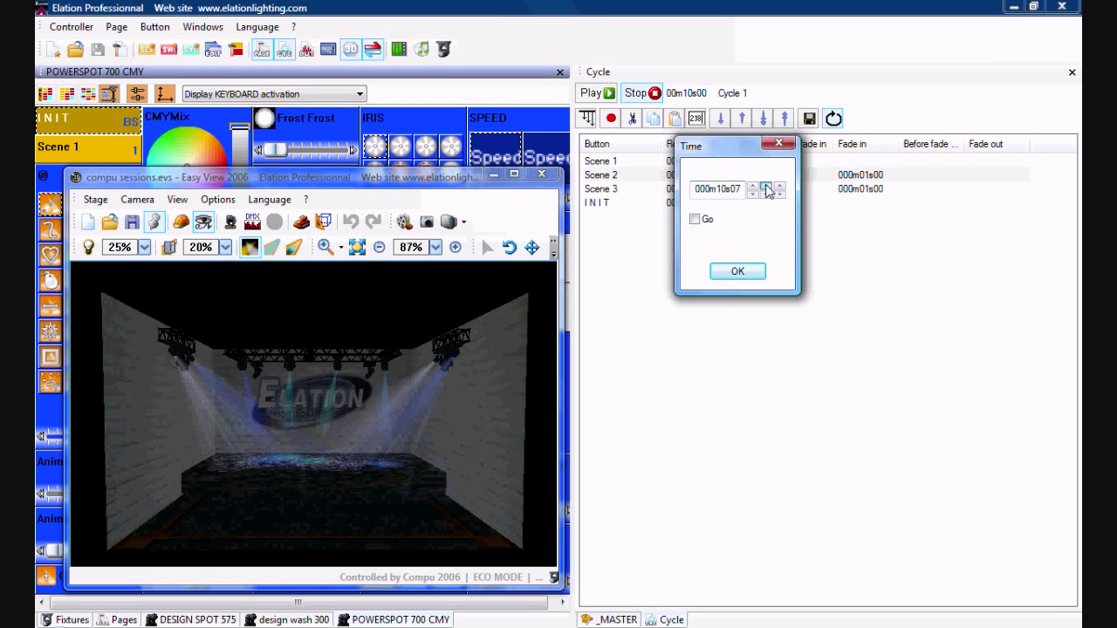
pyautogui.click(779, 193)
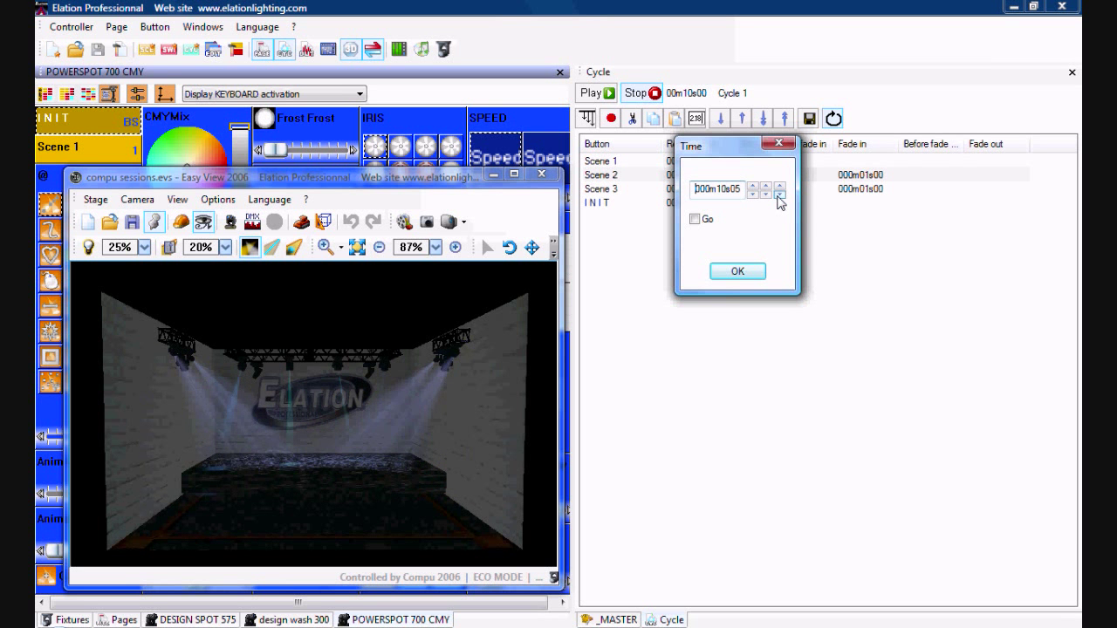
pyautogui.click(779, 192)
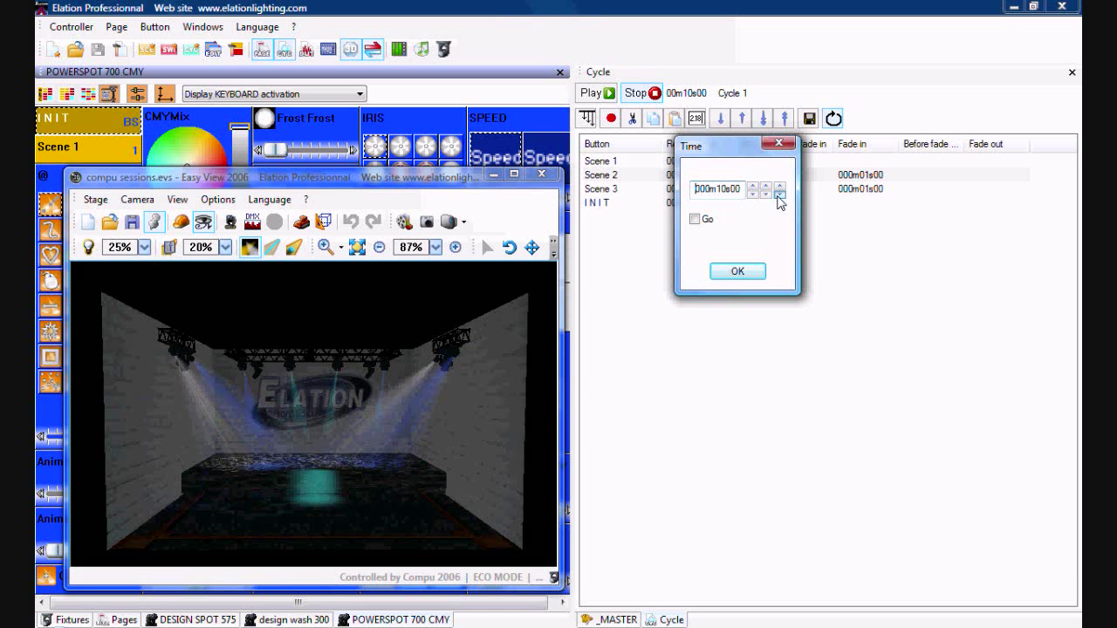
pyautogui.click(736, 270)
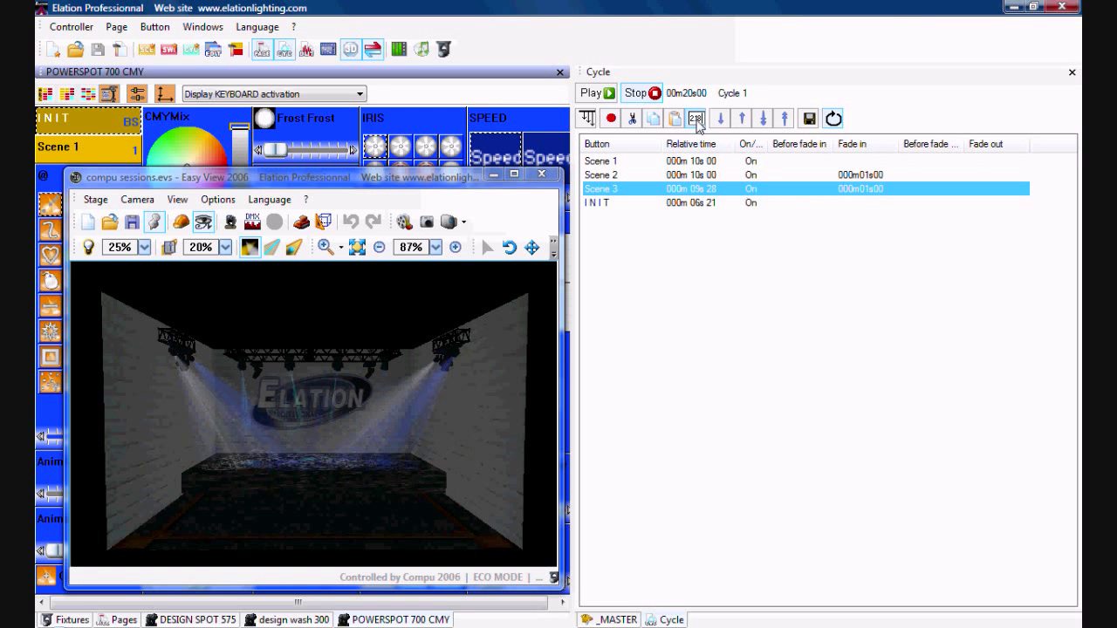
# Set Scene 3's relative time to 000m10s00.
pyautogui.doubleClick(691, 188)
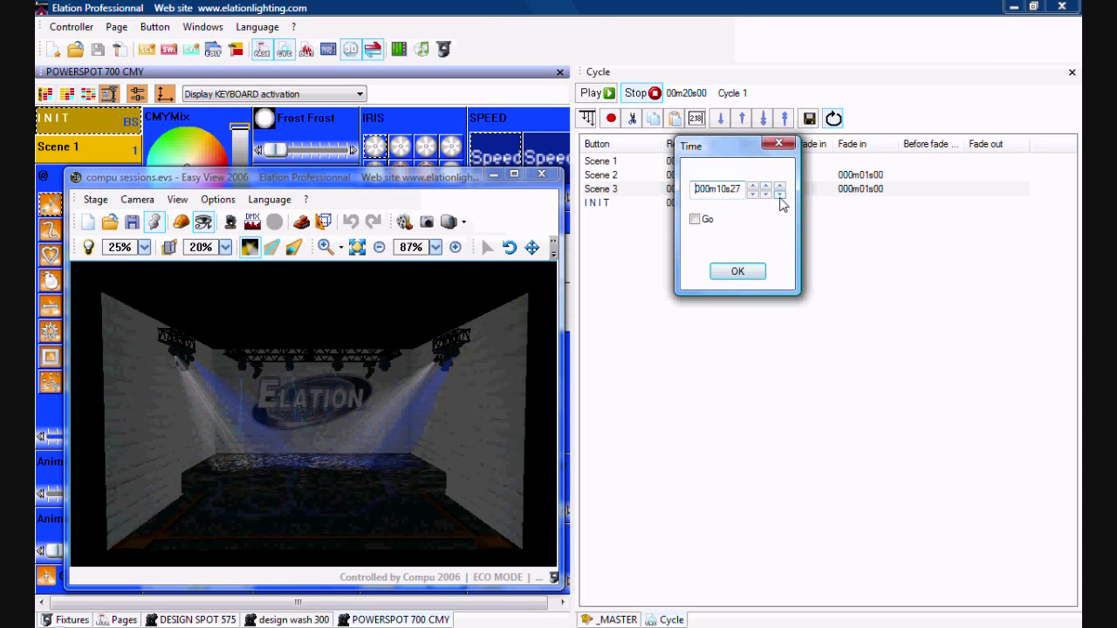
pyautogui.click(779, 193)
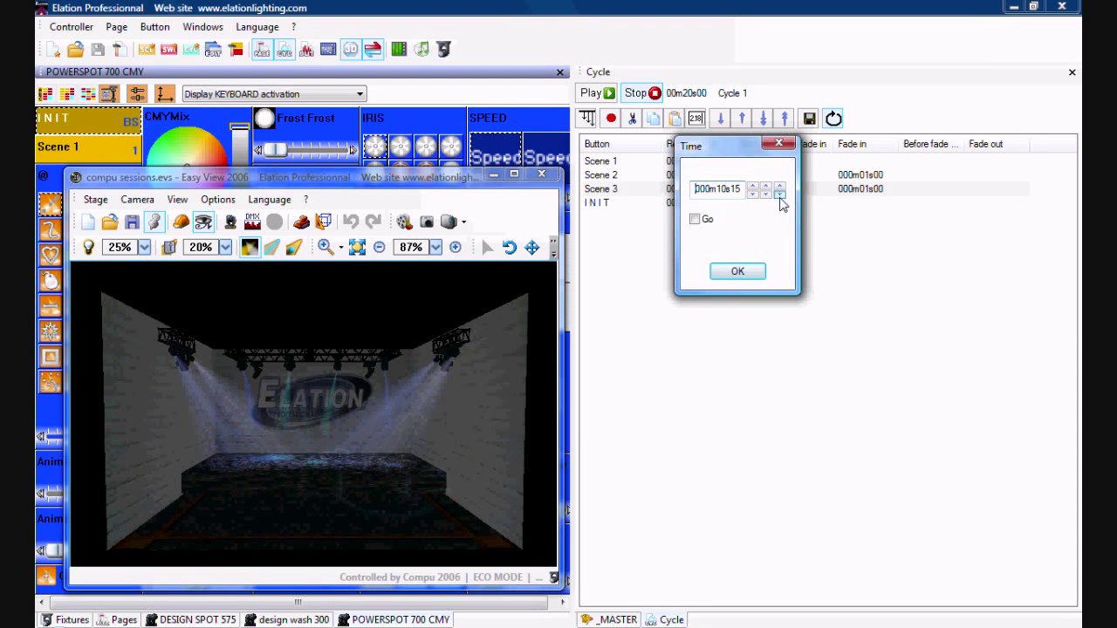
pyautogui.click(780, 193)
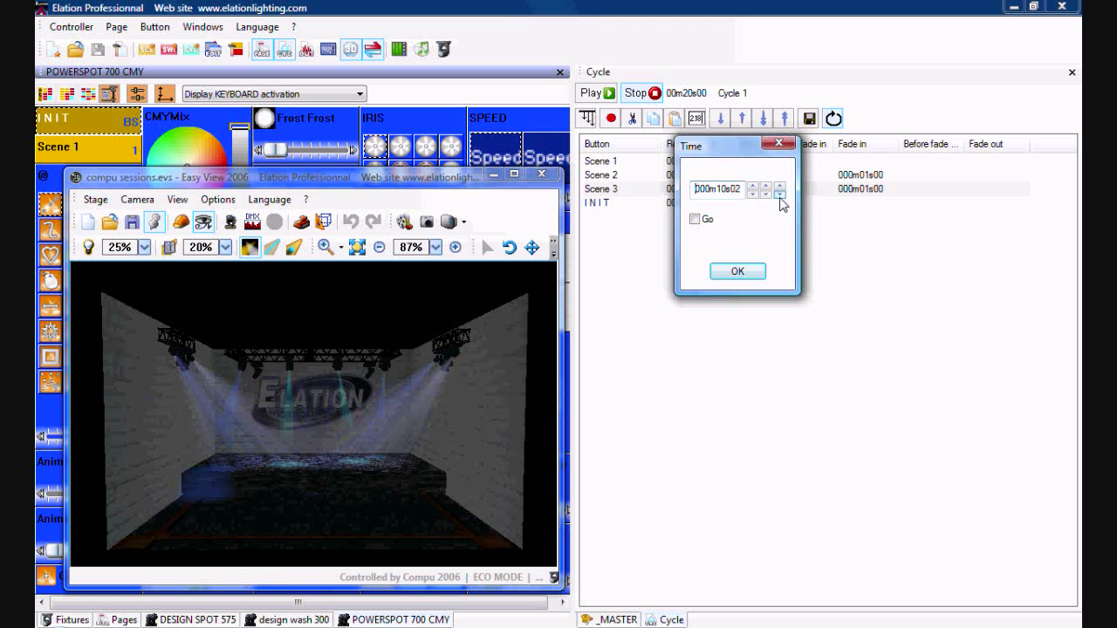
pyautogui.click(781, 194)
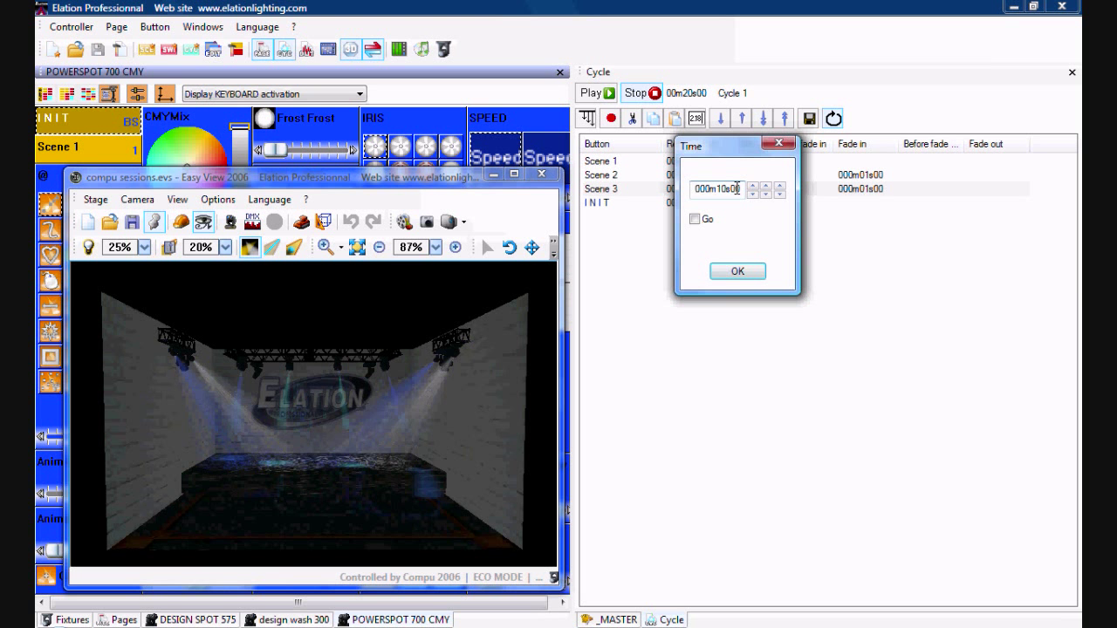
pyautogui.click(737, 271)
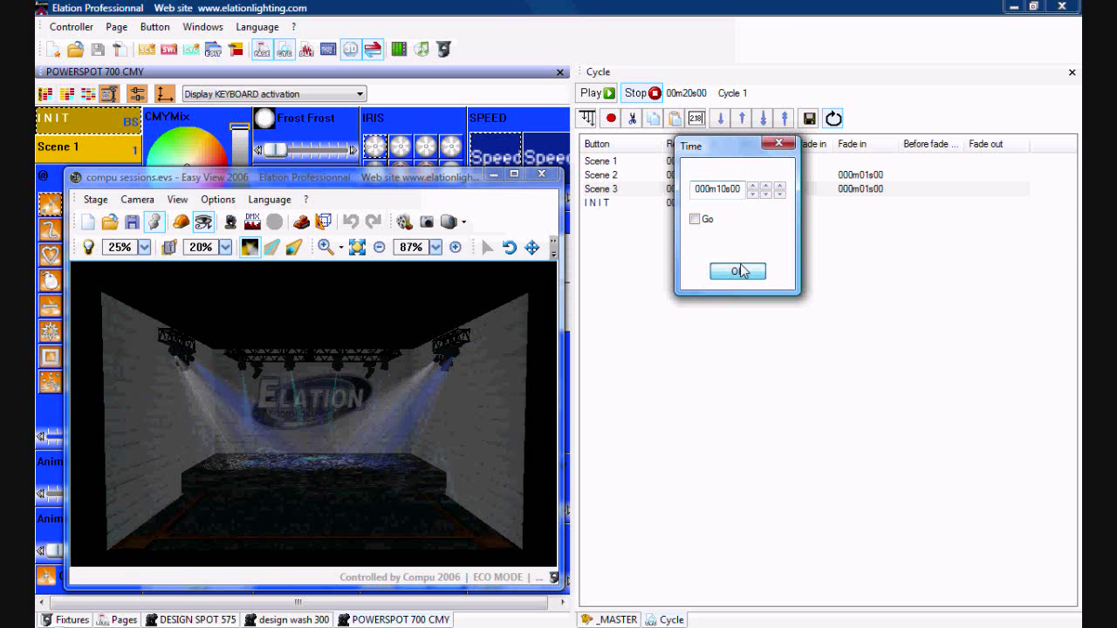
pyautogui.click(735, 271)
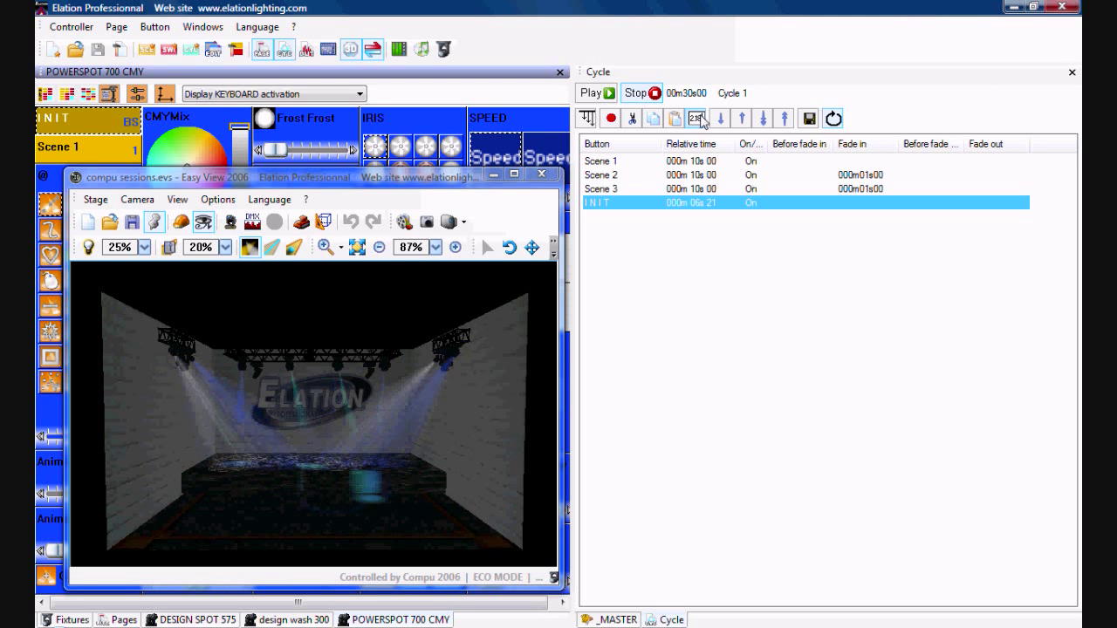
# Set INIT's relative time to 000m00s00, giving a 30-second cycle.
pyautogui.click(695, 118)
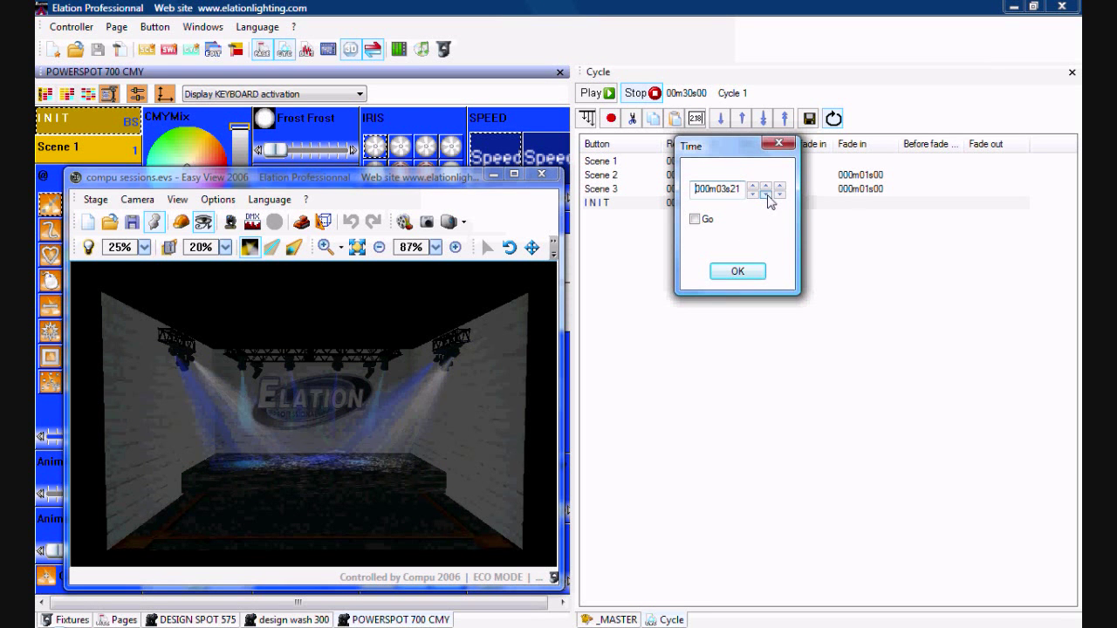
pyautogui.click(779, 193)
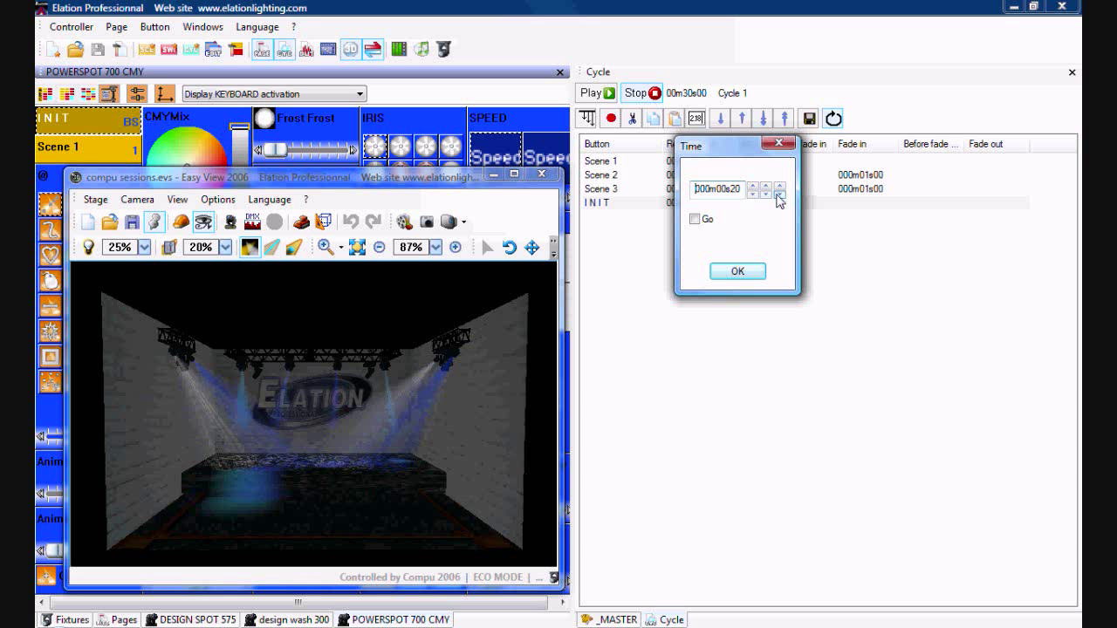
pyautogui.click(778, 193)
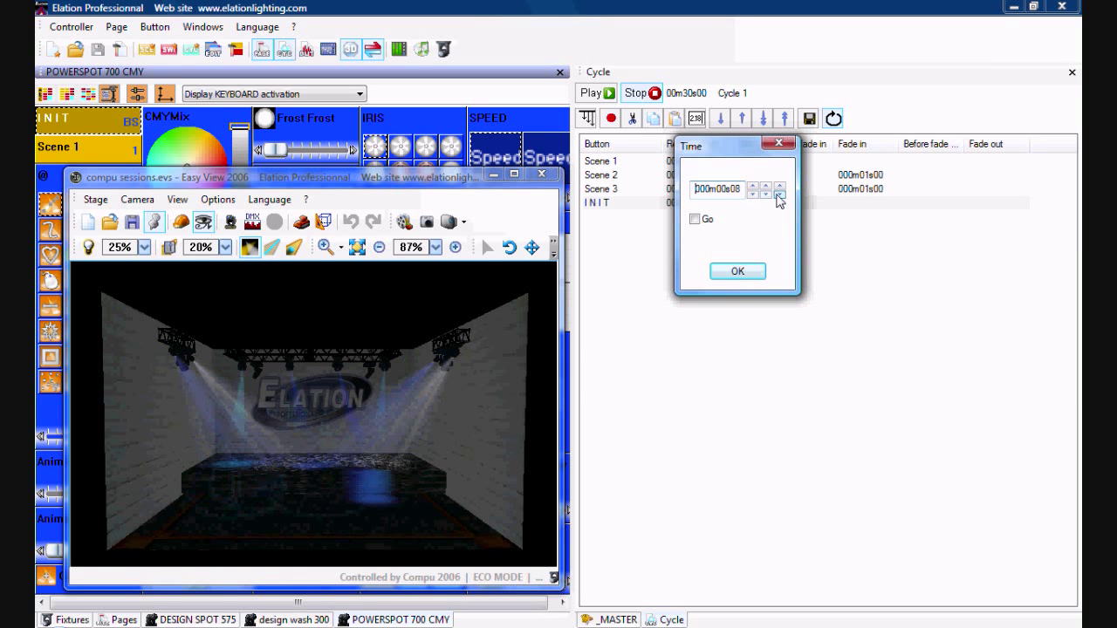
pyautogui.click(779, 193)
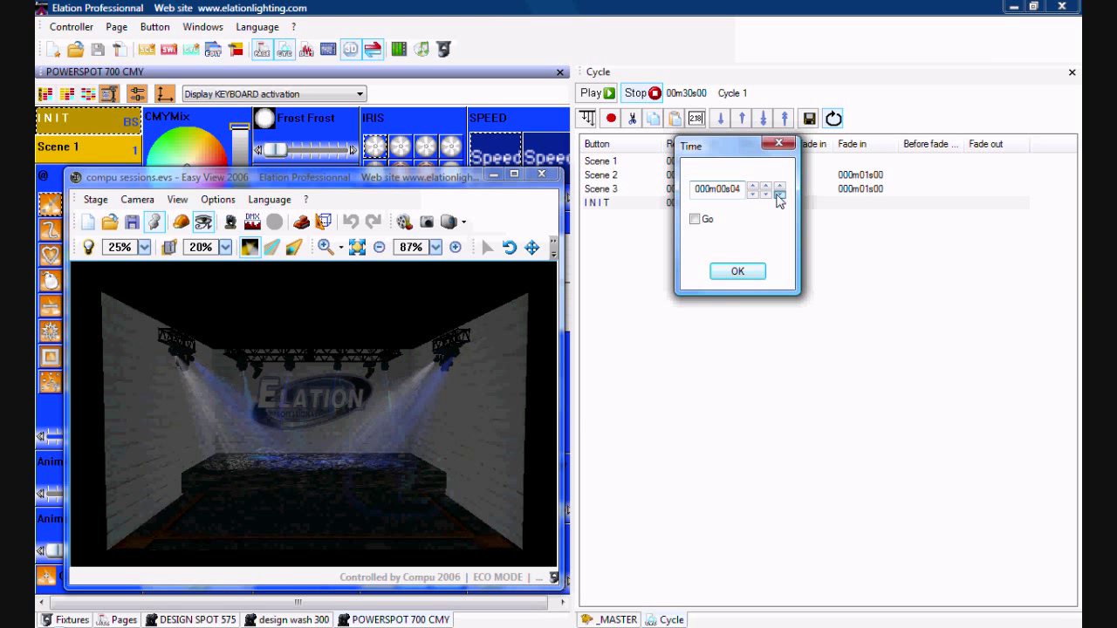
pyautogui.click(755, 194)
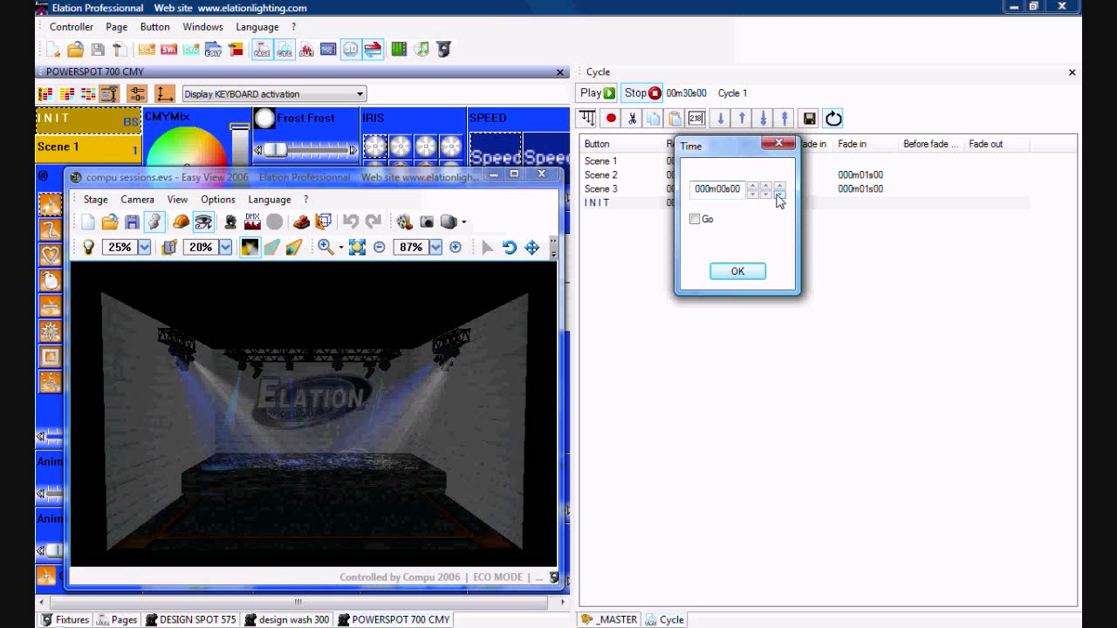
pyautogui.click(736, 271)
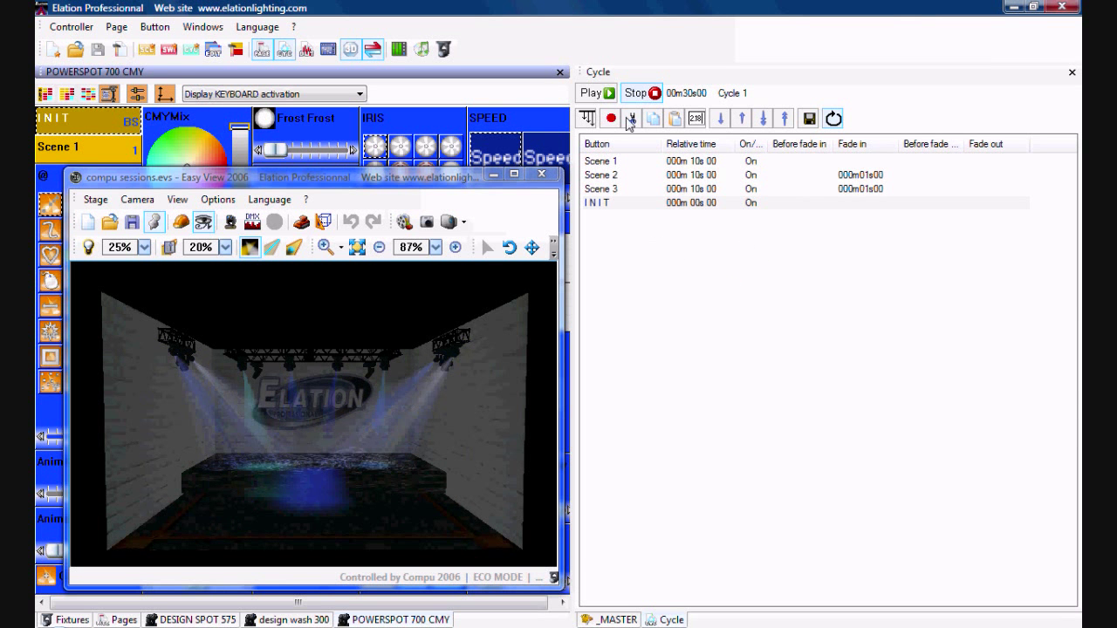
# Play Cycle 1 with its 10-second timings, then return to the _MASTER page.
pyautogui.click(594, 92)
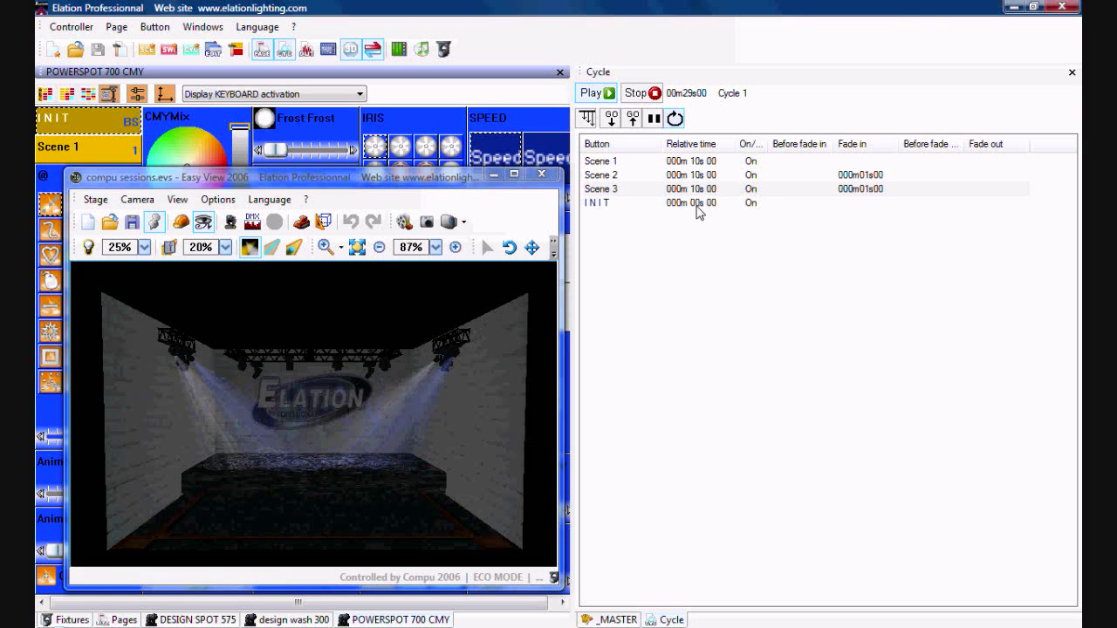
pyautogui.click(596, 92)
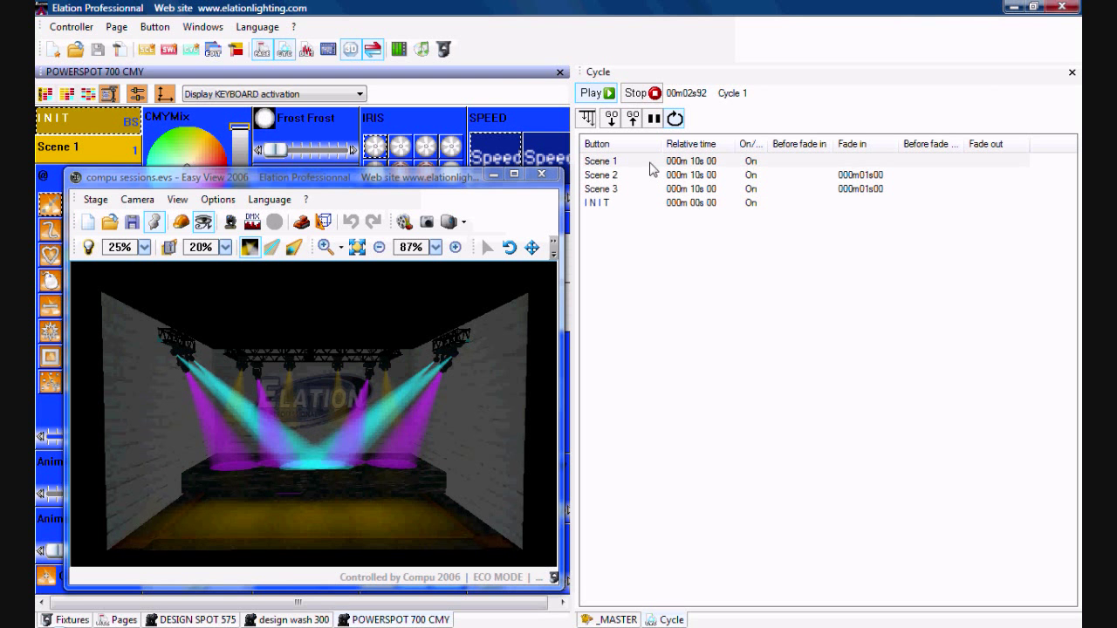
pyautogui.click(613, 620)
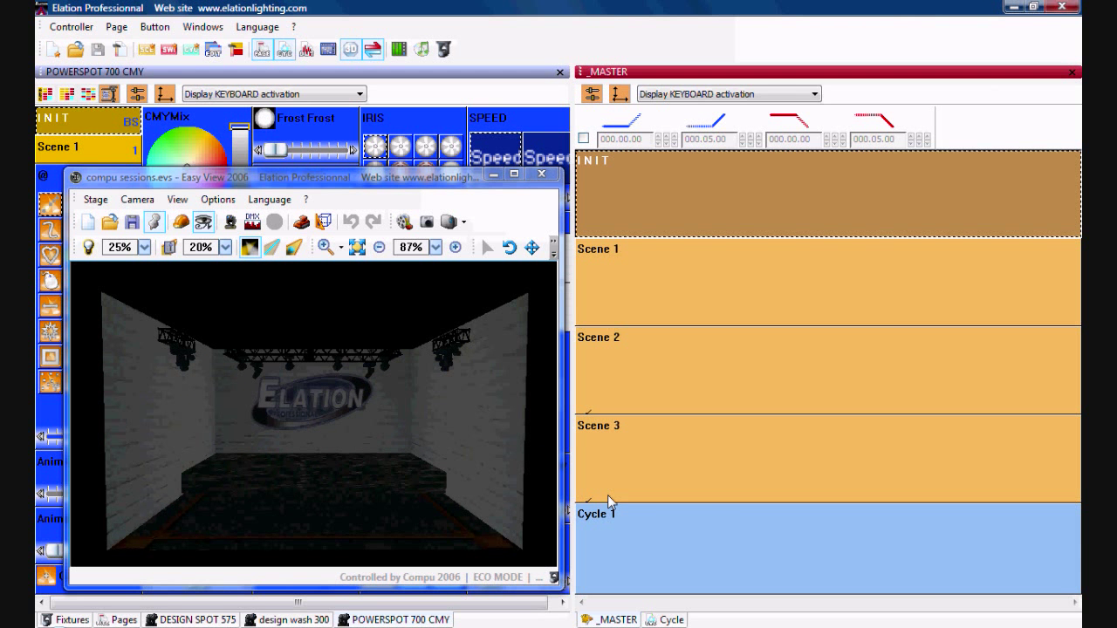
pyautogui.moveTo(611, 502)
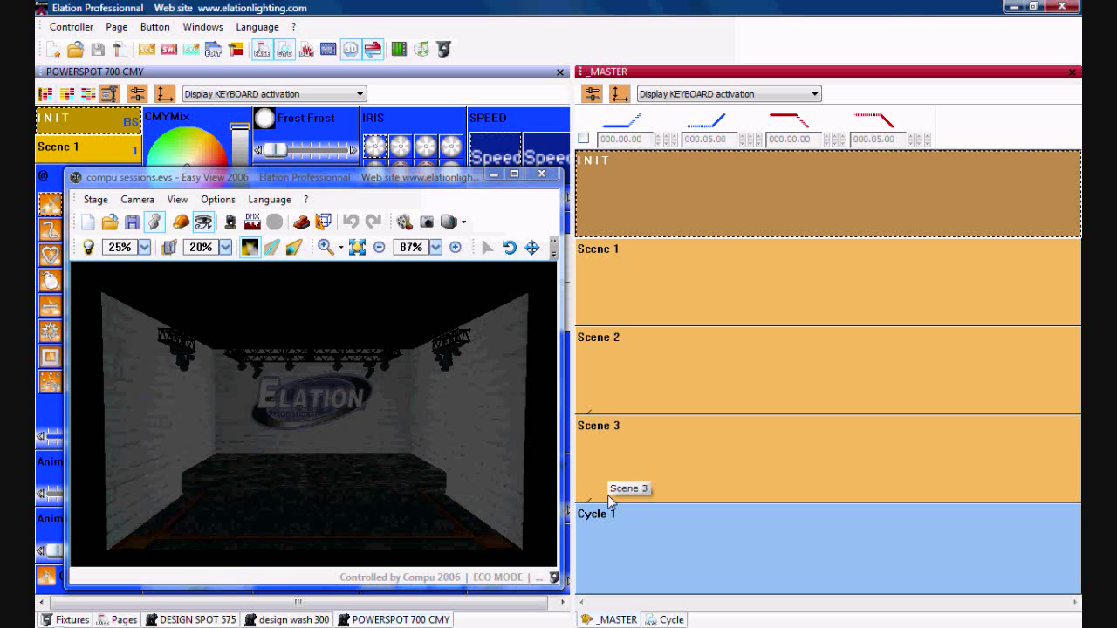